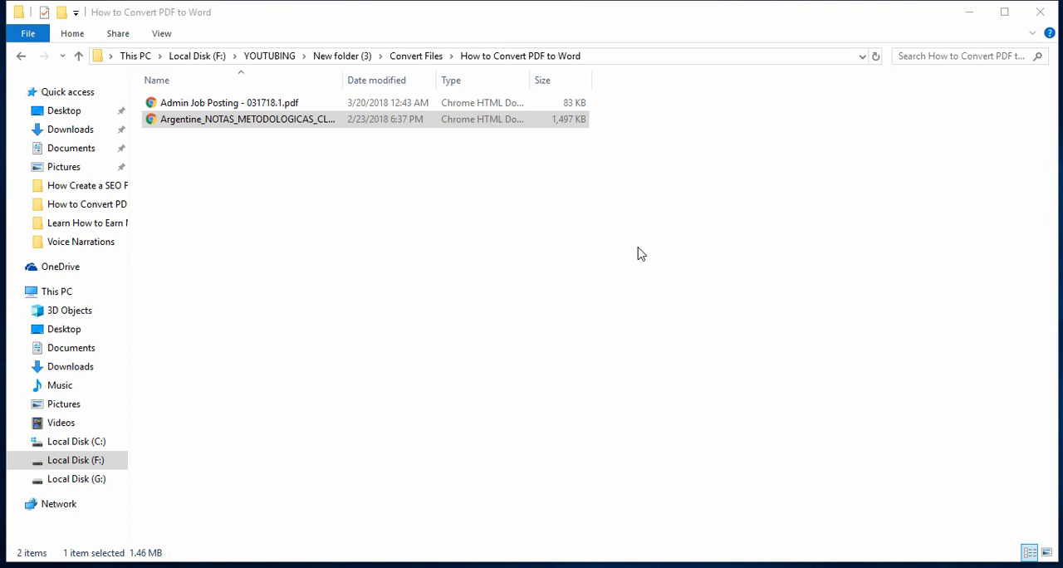
mouse_move(311, 139)
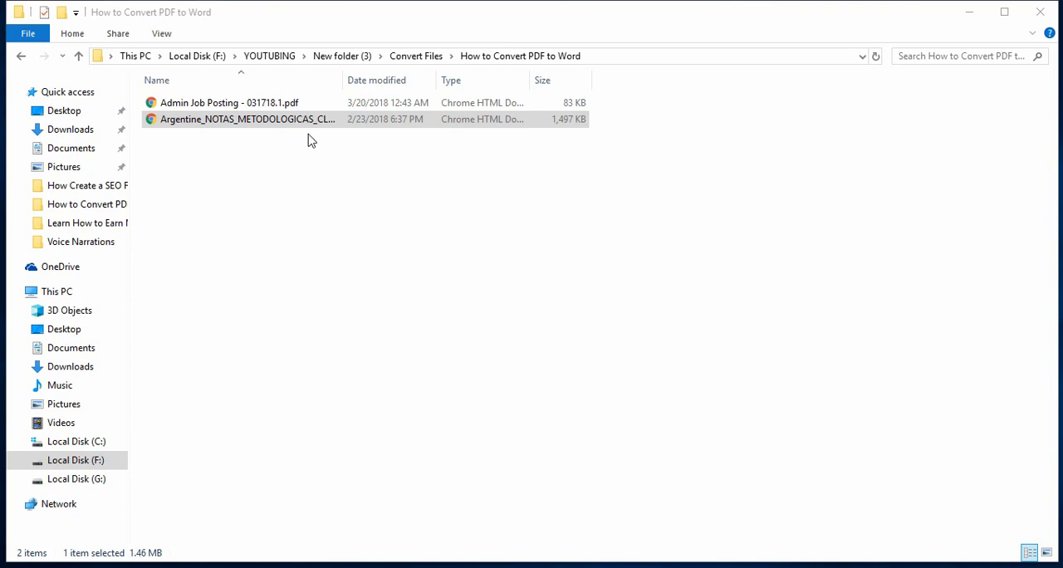
- Open the Argentine NOTAS METODOLOGICAS CLANAE PDF in Chrome's viewer, showing page 1 of 444
double_click(248, 120)
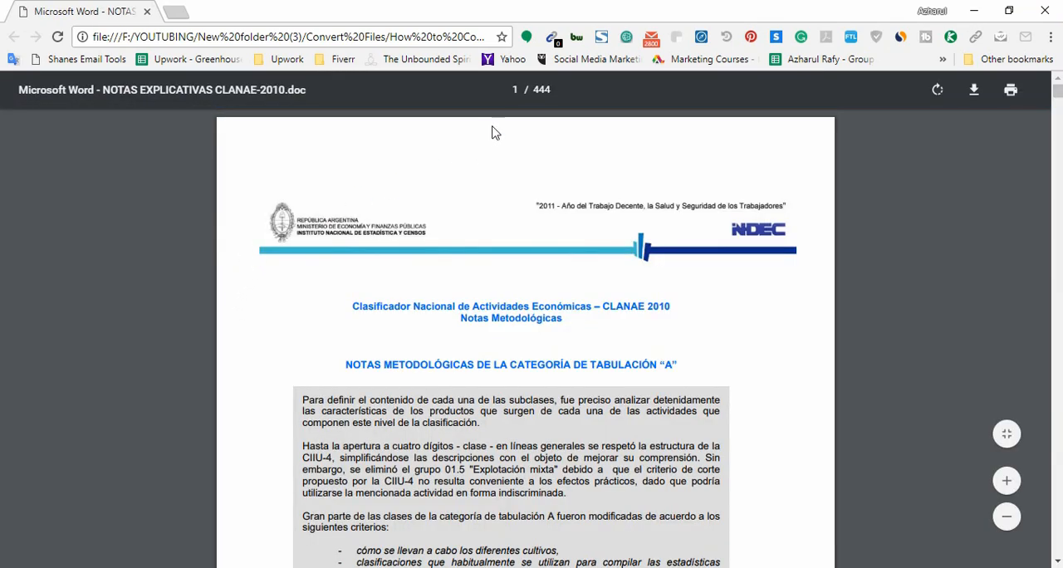
mouse_move(293, 269)
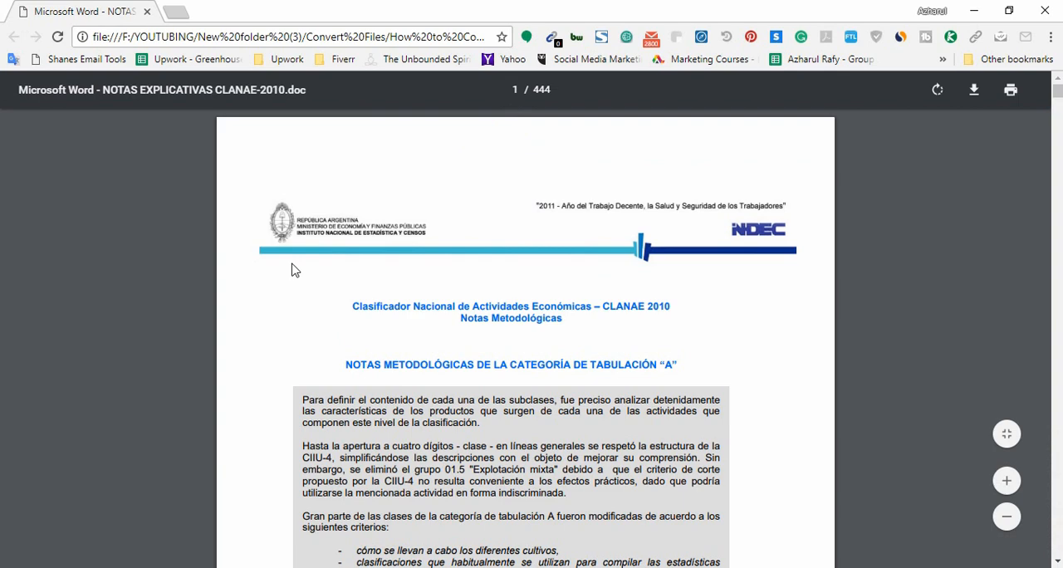
mouse_move(1055, 93)
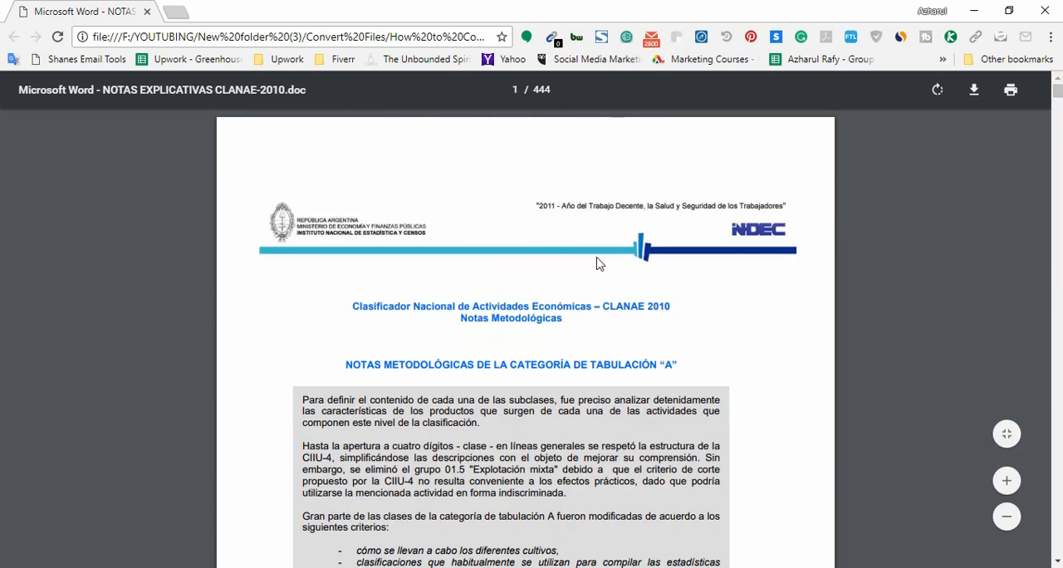
mouse_move(478, 252)
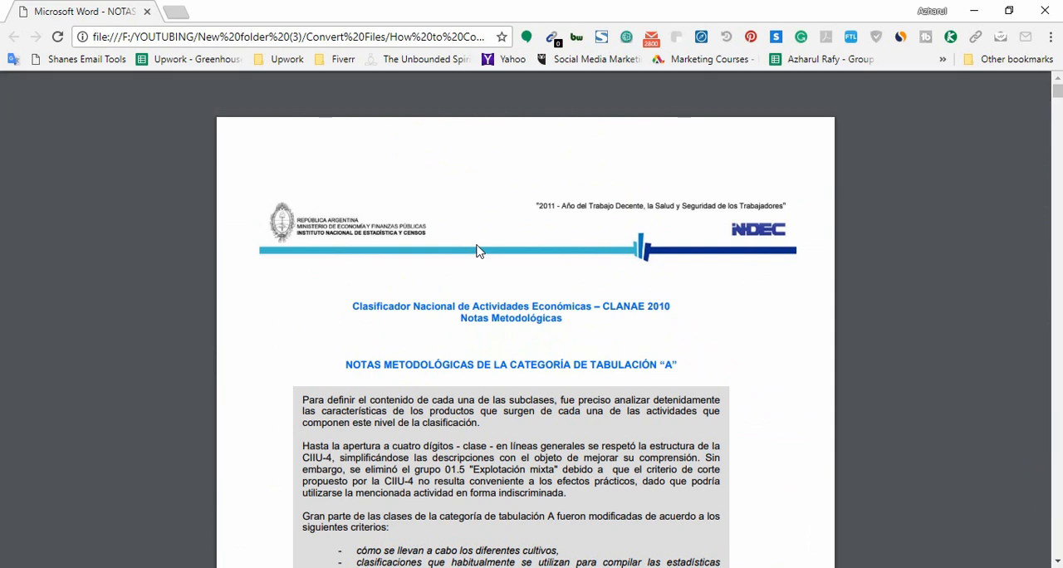
mouse_move(158, 299)
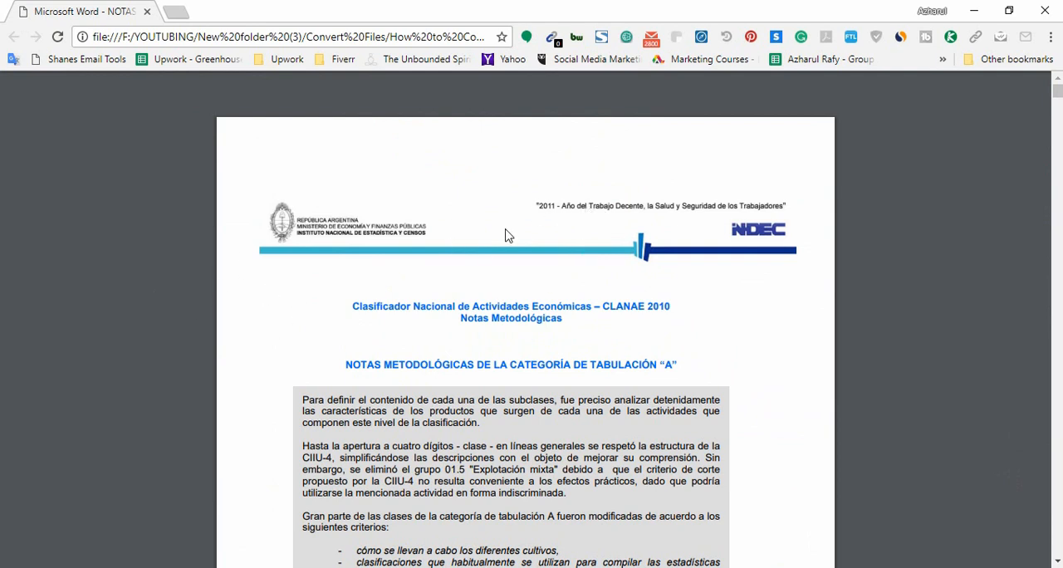
mouse_move(468, 246)
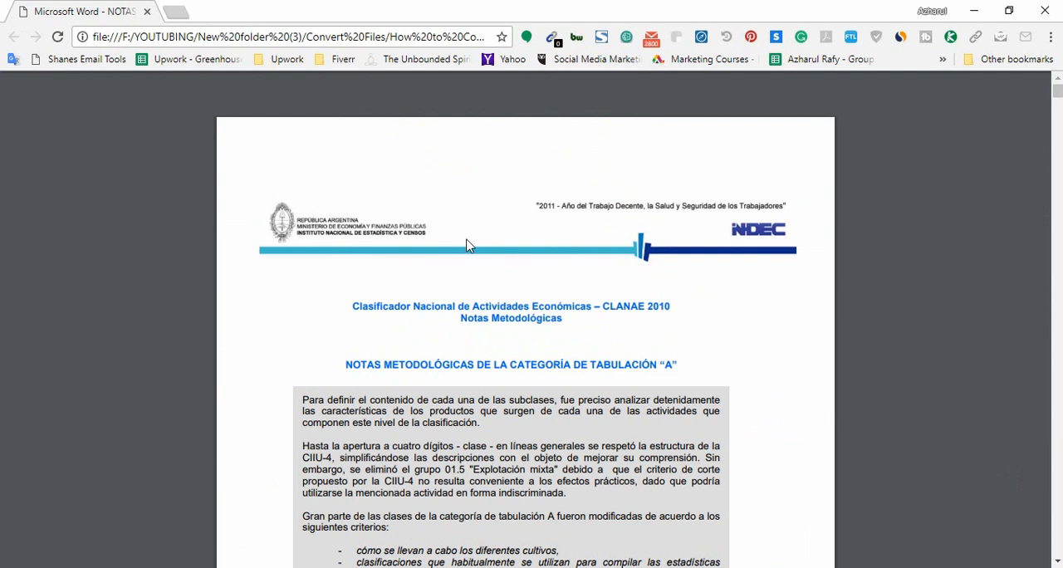
mouse_move(385, 239)
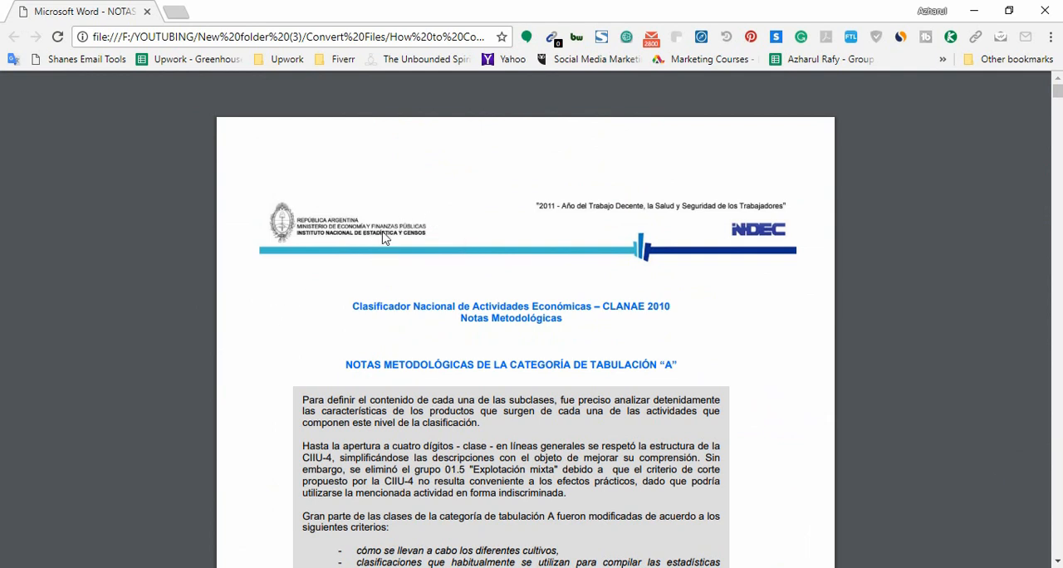
mouse_move(302, 250)
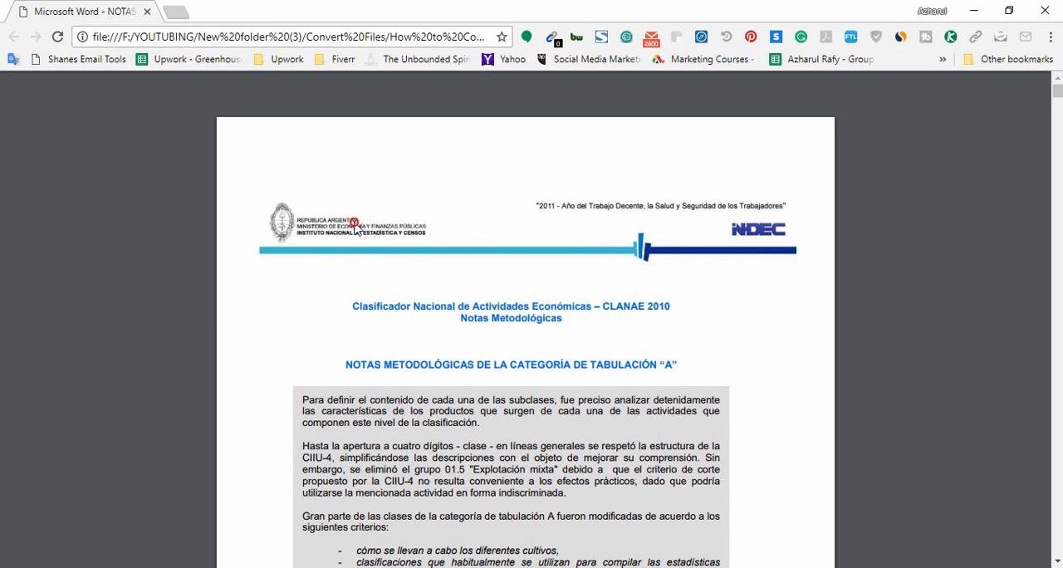
mouse_move(499, 212)
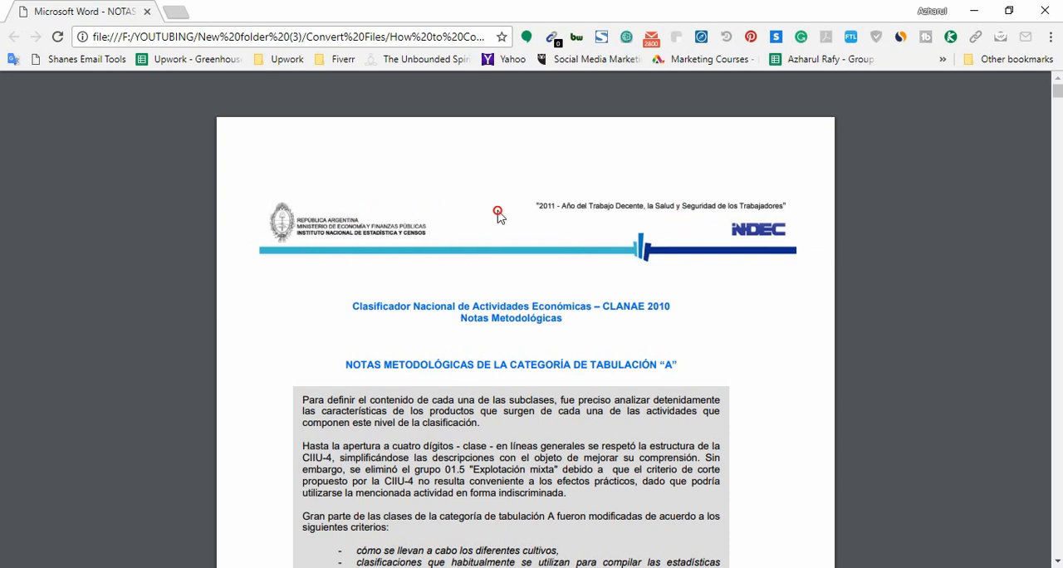
mouse_move(433, 265)
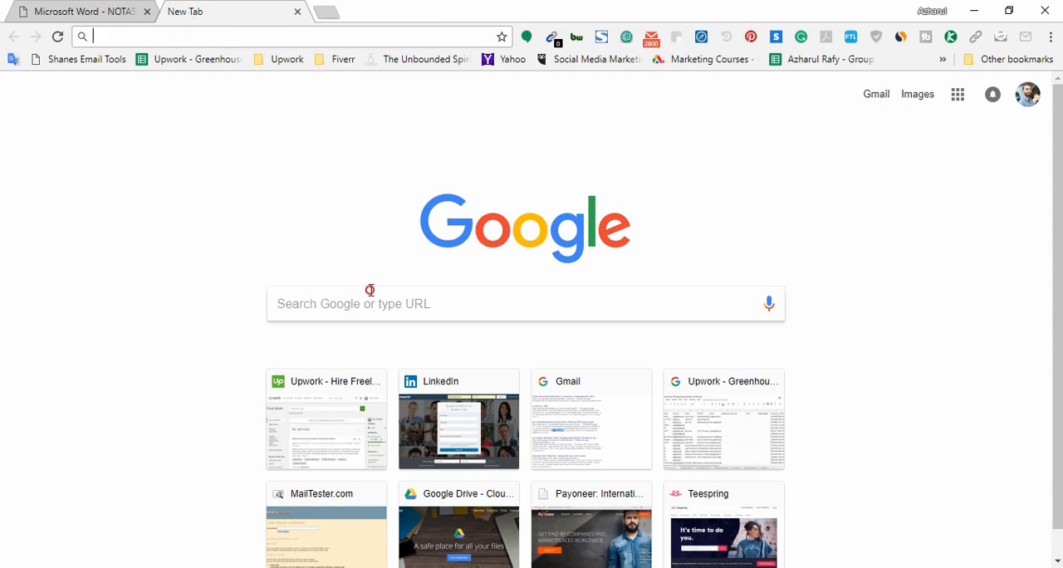
- Search Google for smallpdf from a new tab and go to the Smallpdf.com result
text(smal)
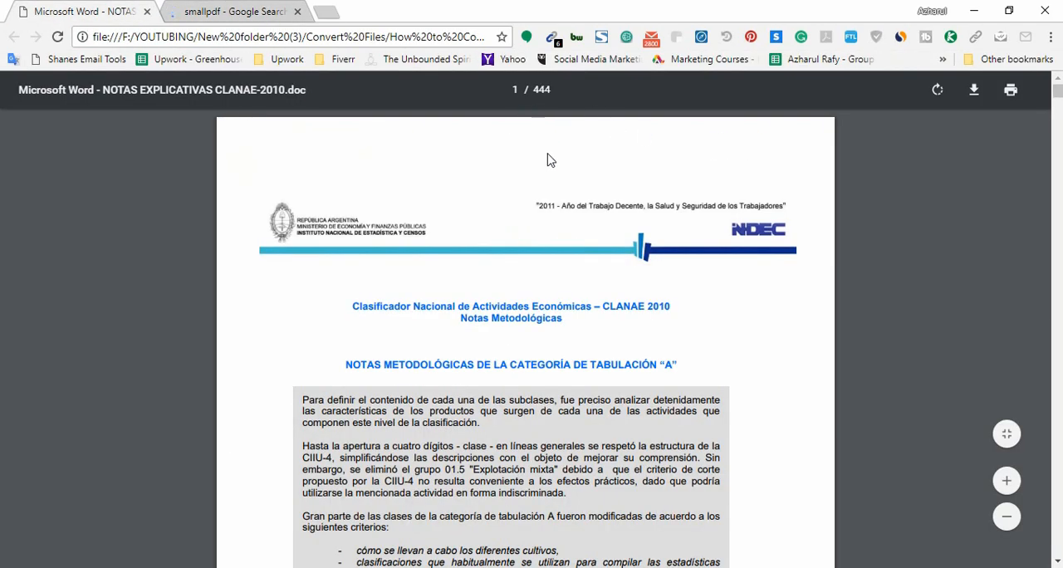
click(233, 10)
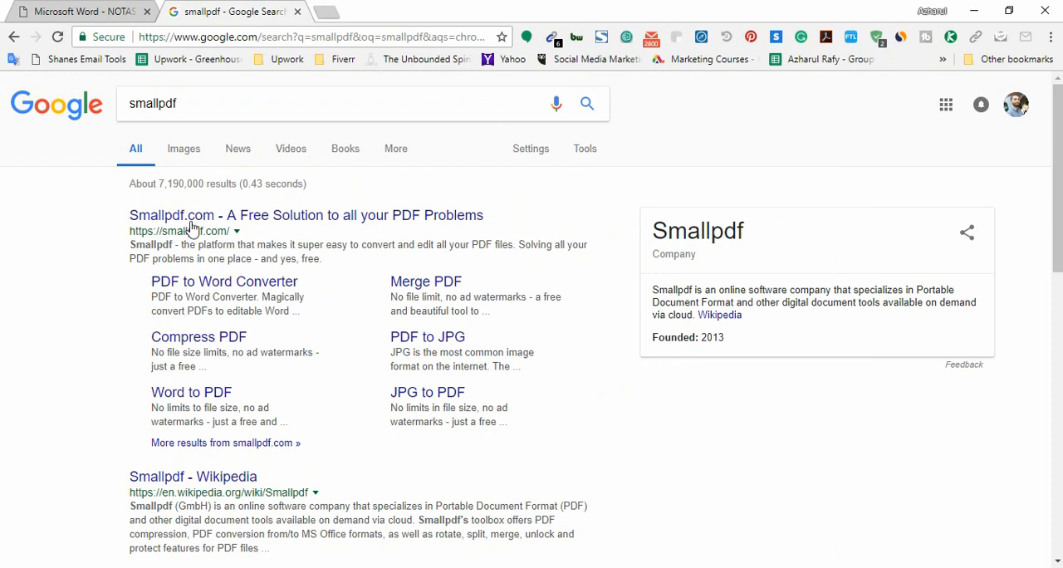
mouse_move(193, 234)
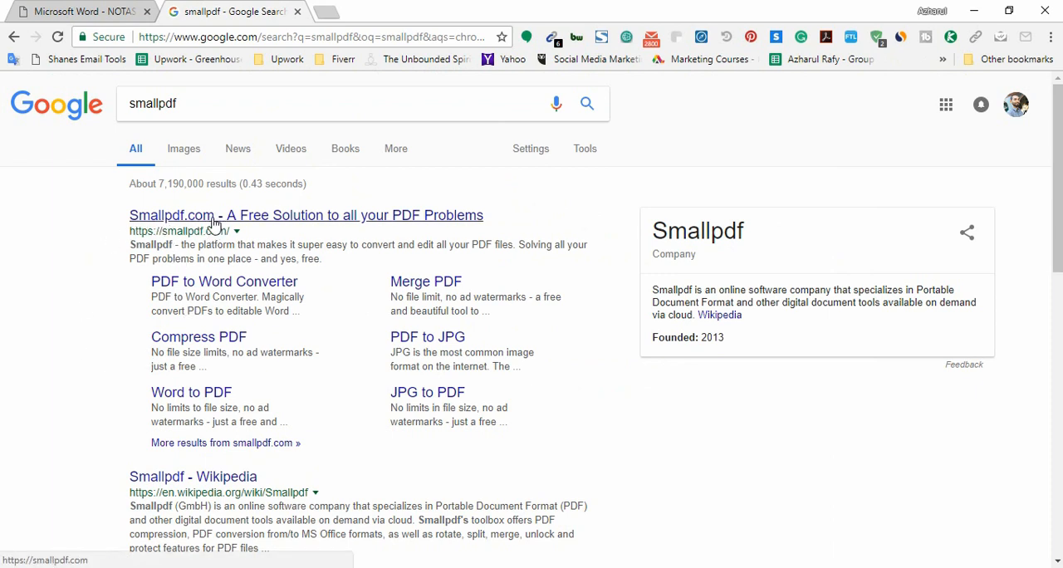
click(306, 216)
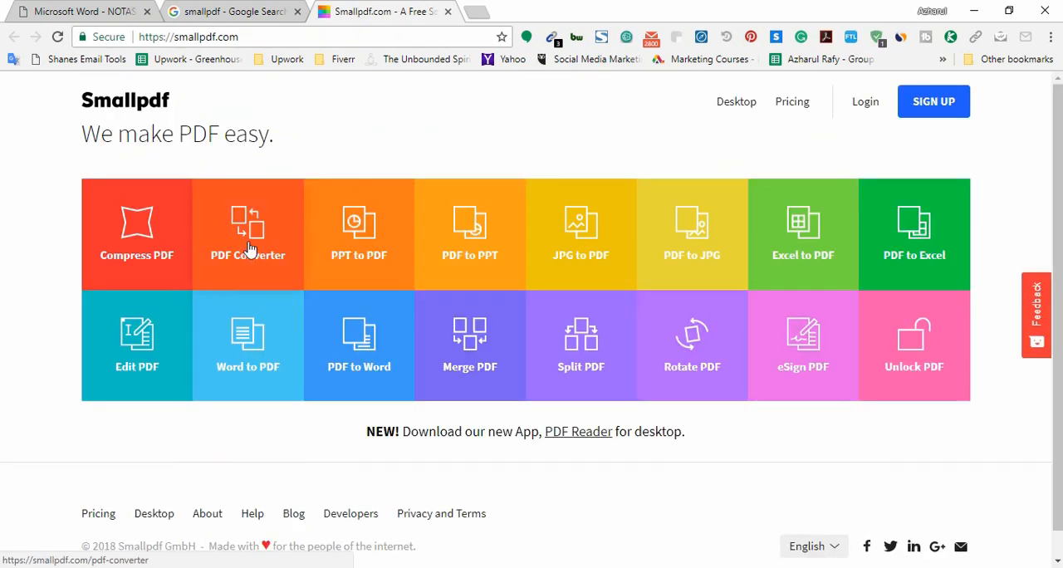
mouse_move(264, 259)
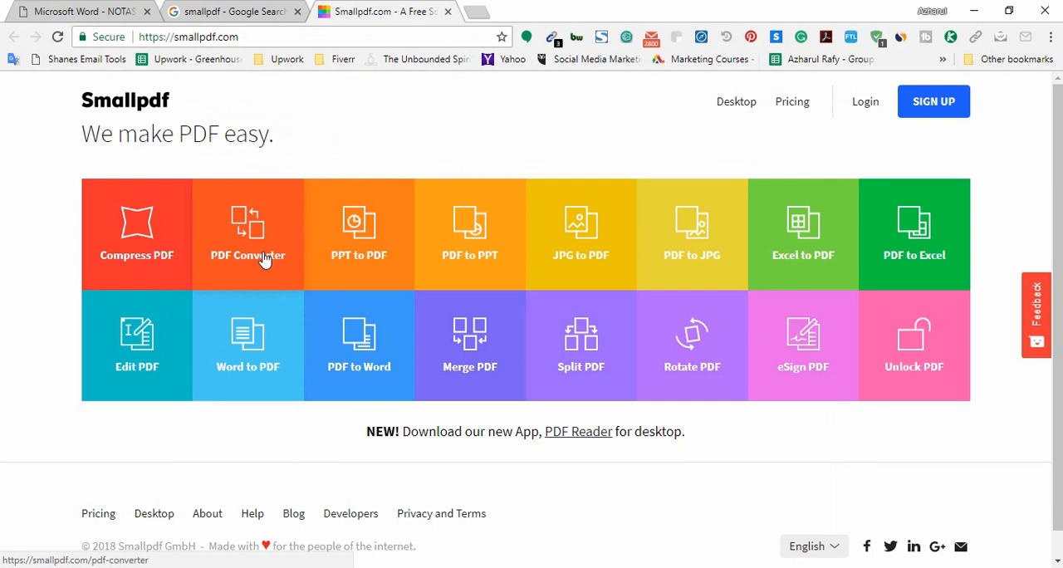
- Choose the PDF Converter tile and bring its Choose file drop zone into view
click(248, 236)
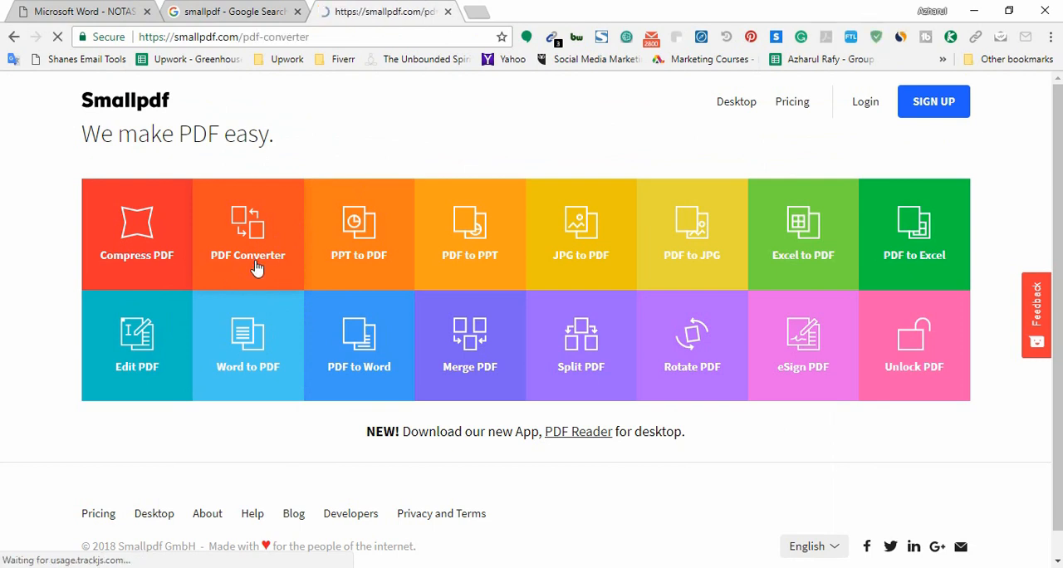
click(247, 235)
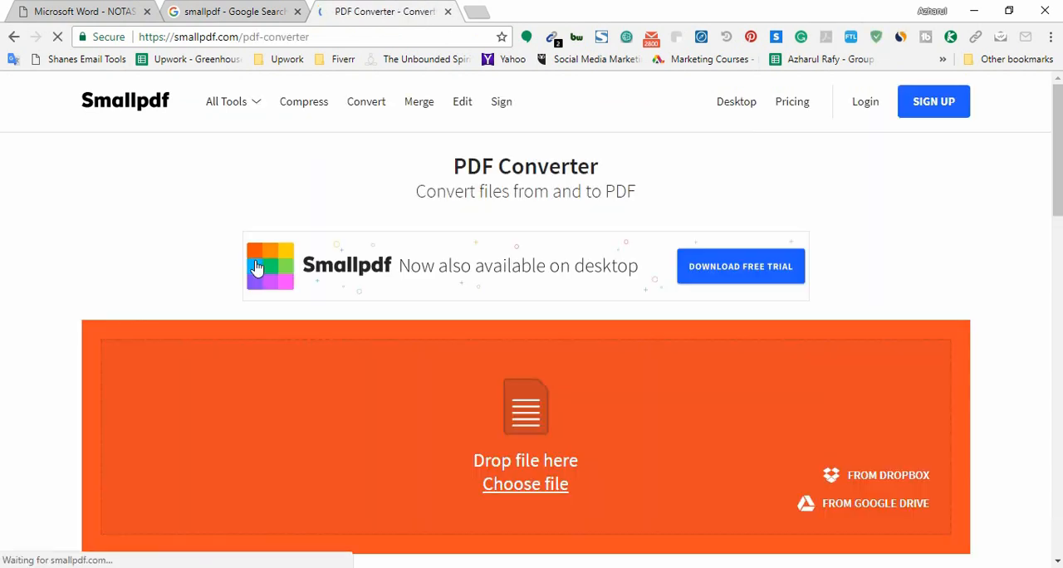
scroll(down, 3)
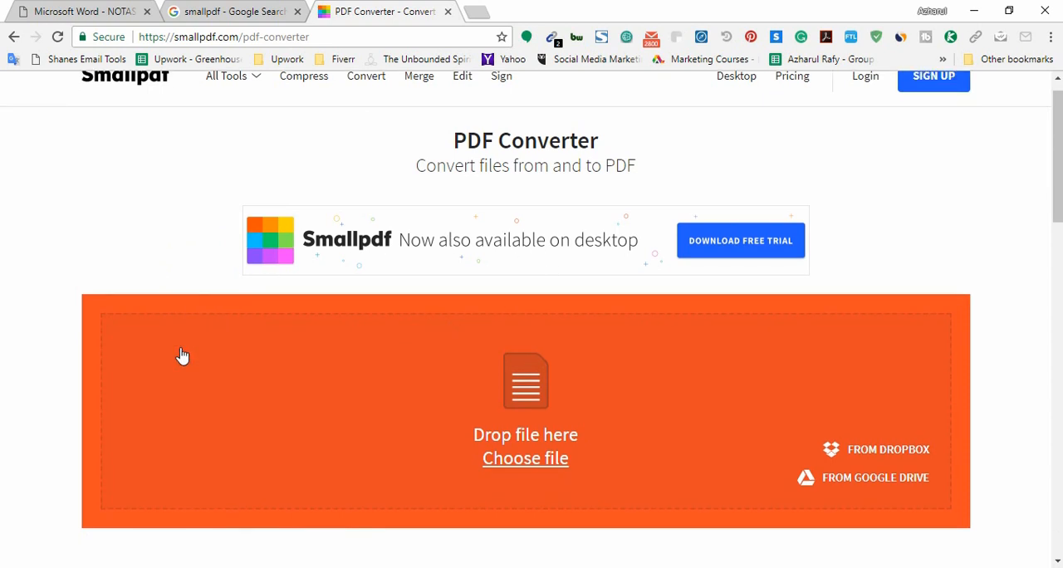
scroll(down, 3)
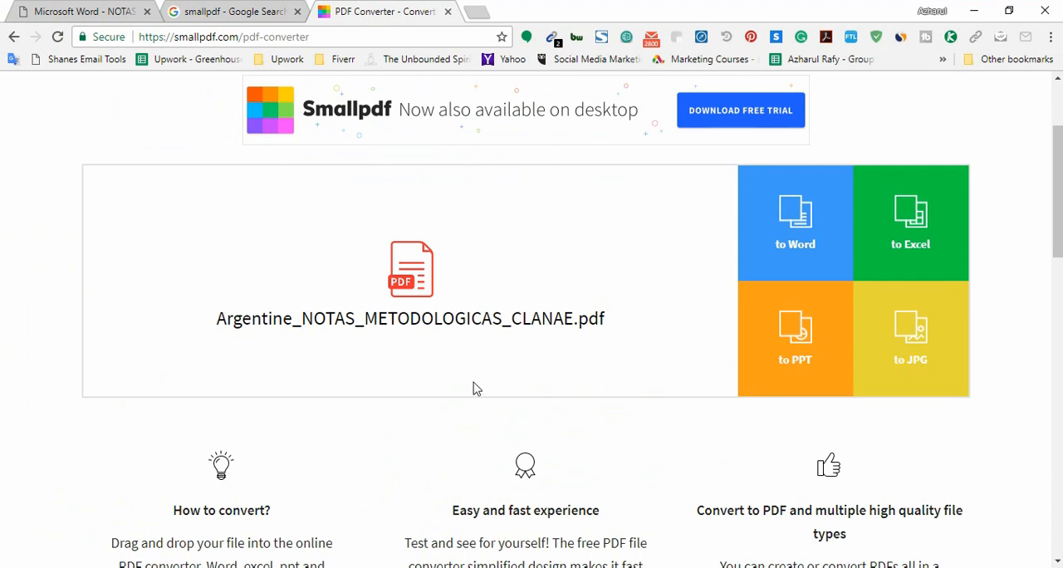
mouse_move(239, 402)
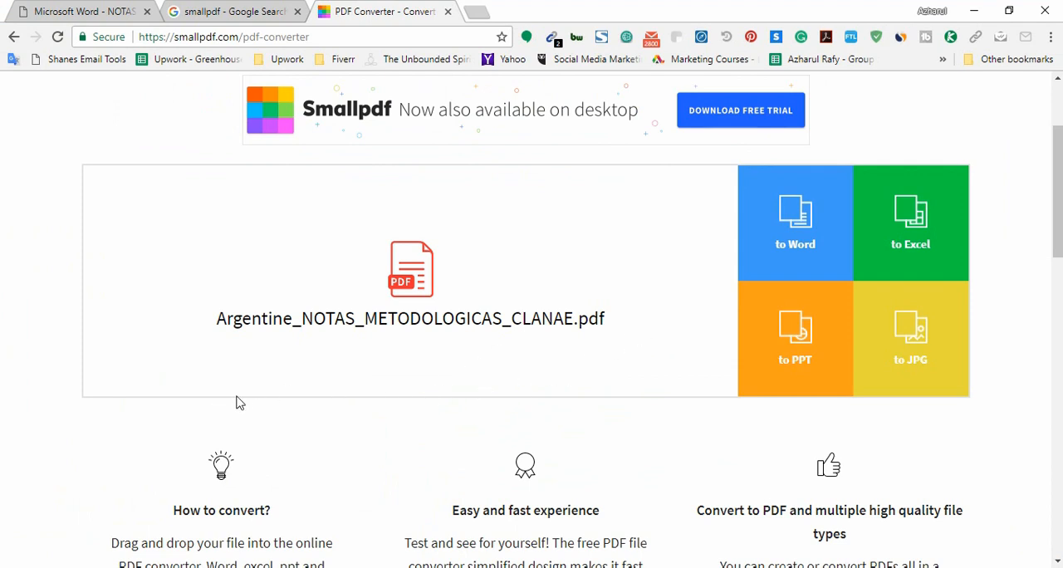
mouse_move(80, 459)
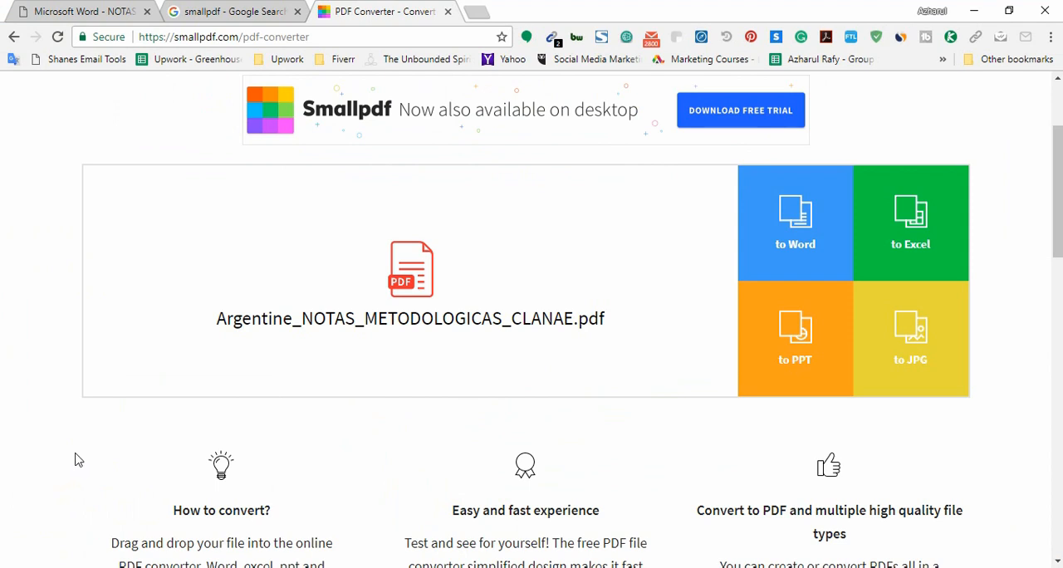
mouse_move(225, 376)
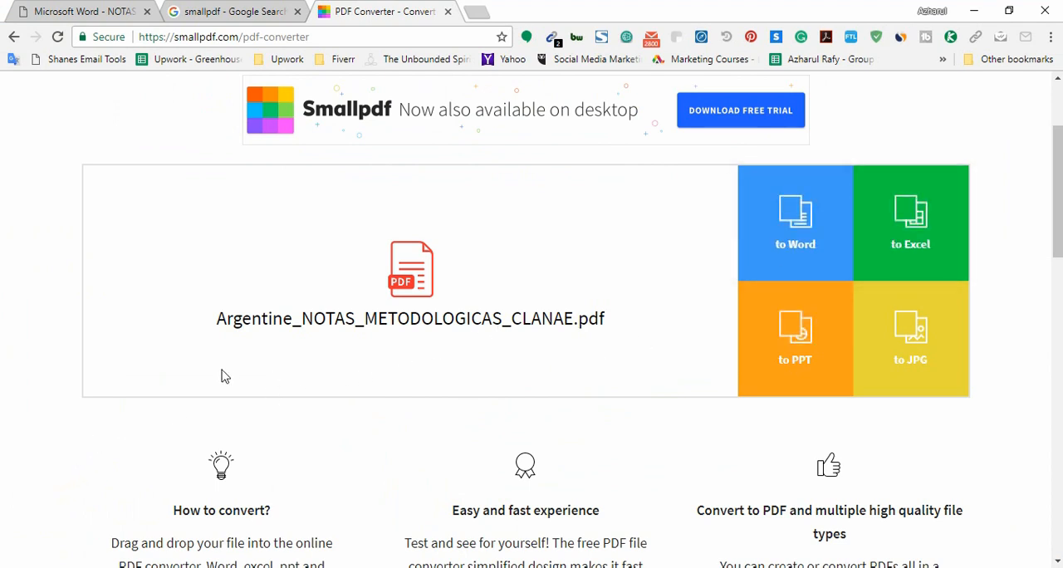
- Pick the 'to Word' option for the uploaded Argentine_NOTAS_METODOLOGICAS_CLANAE.pdf and start the conversion
double_click(410, 319)
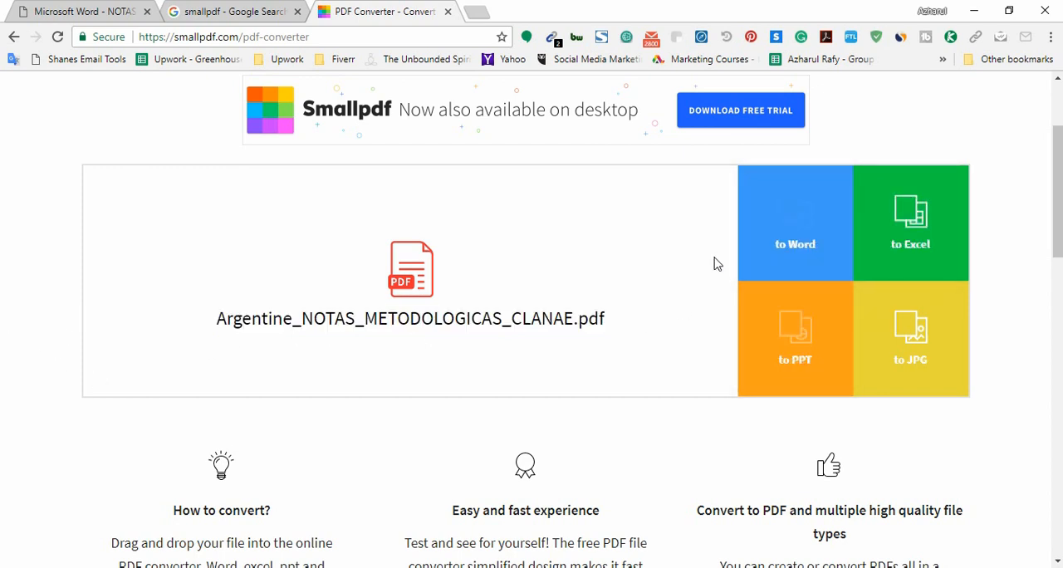
mouse_move(794, 340)
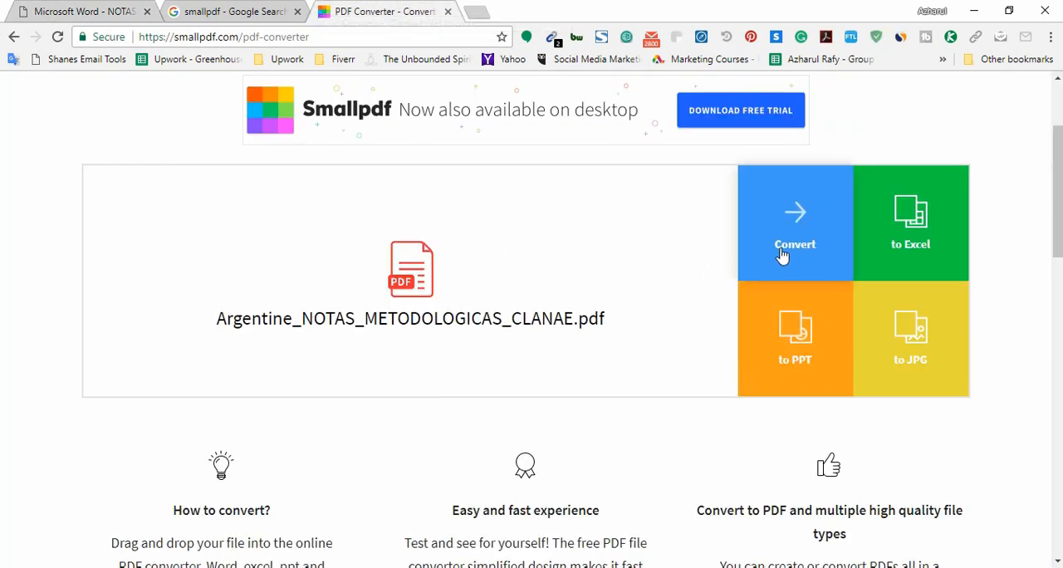
mouse_move(794, 241)
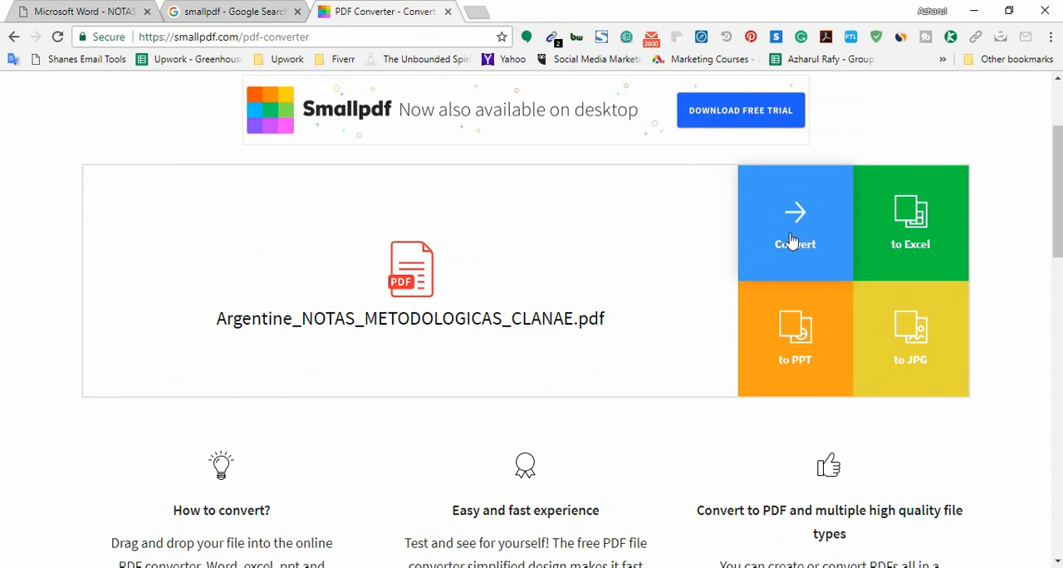
click(794, 224)
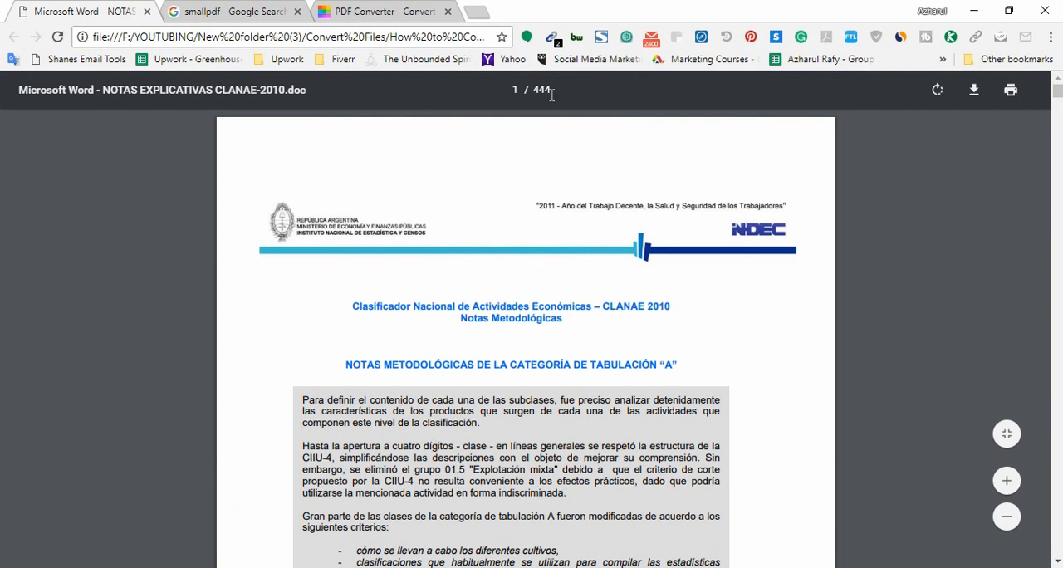
mouse_move(465, 207)
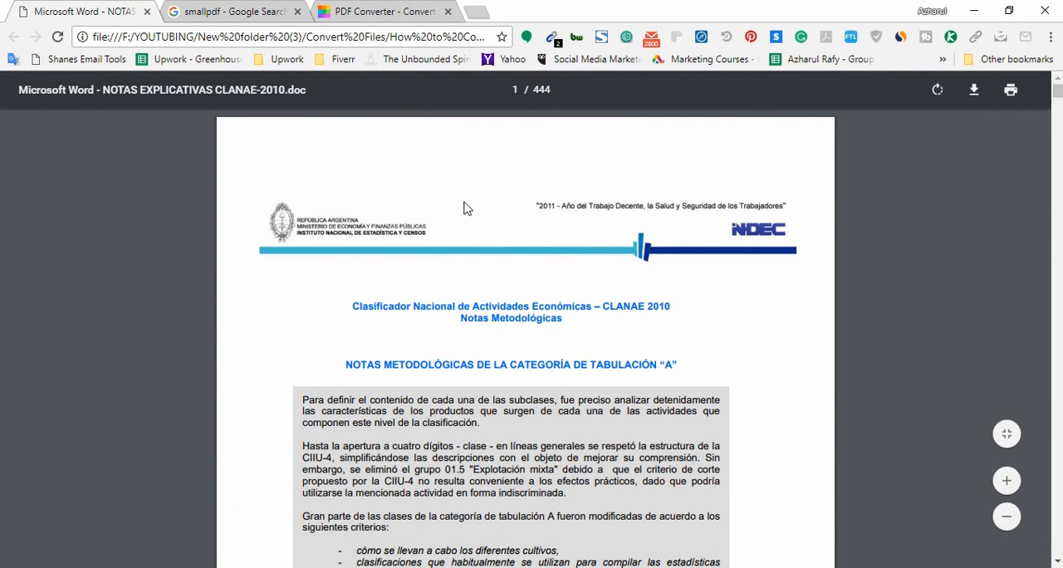
- Back in the original PDF tab, scroll page 1 down to the Agriculture, Livestock, Hunting, Forestry and Fishing section
click(382, 10)
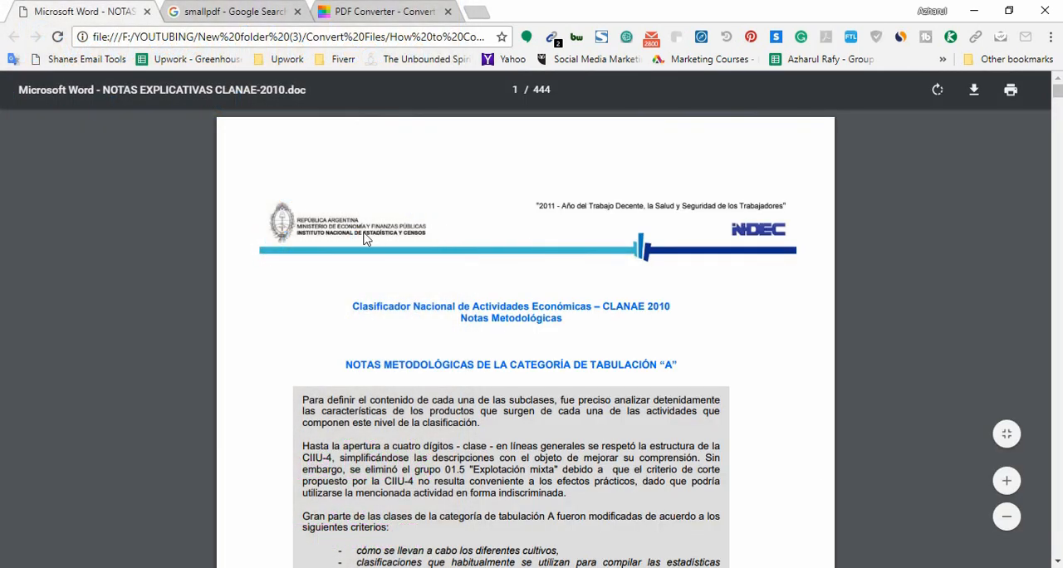
mouse_move(638, 224)
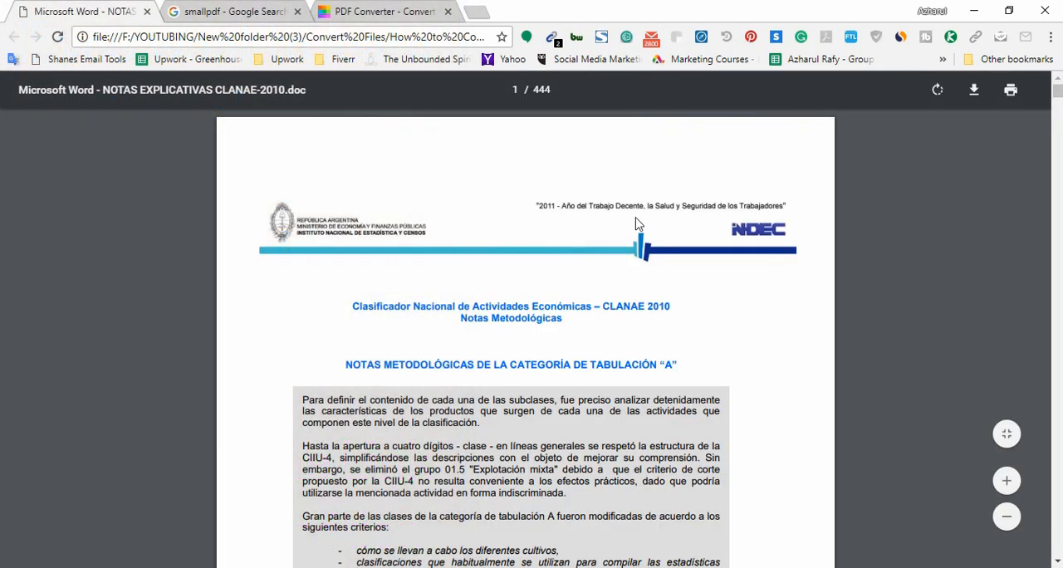
mouse_move(449, 312)
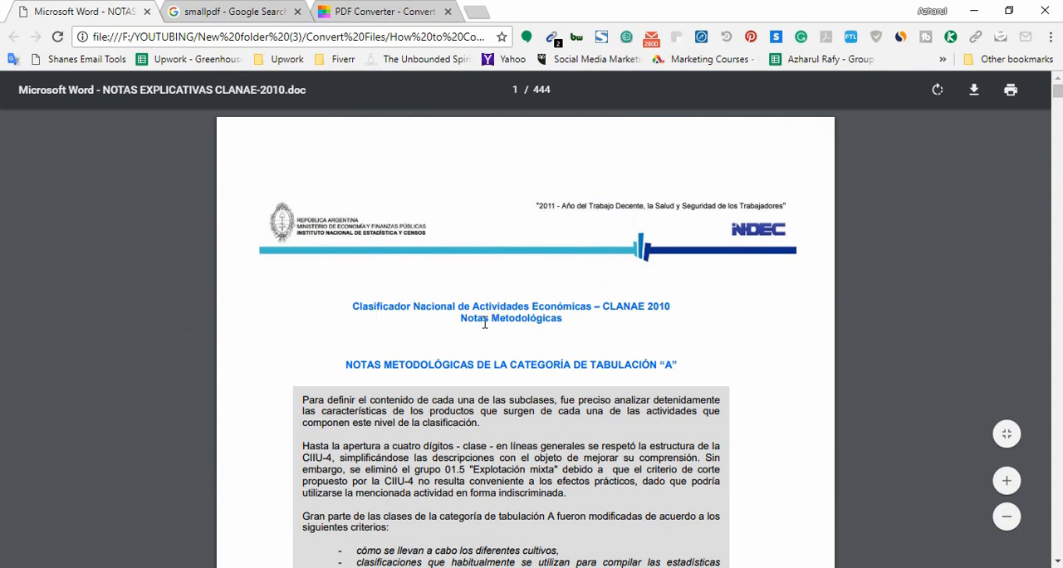
scroll(down, 3)
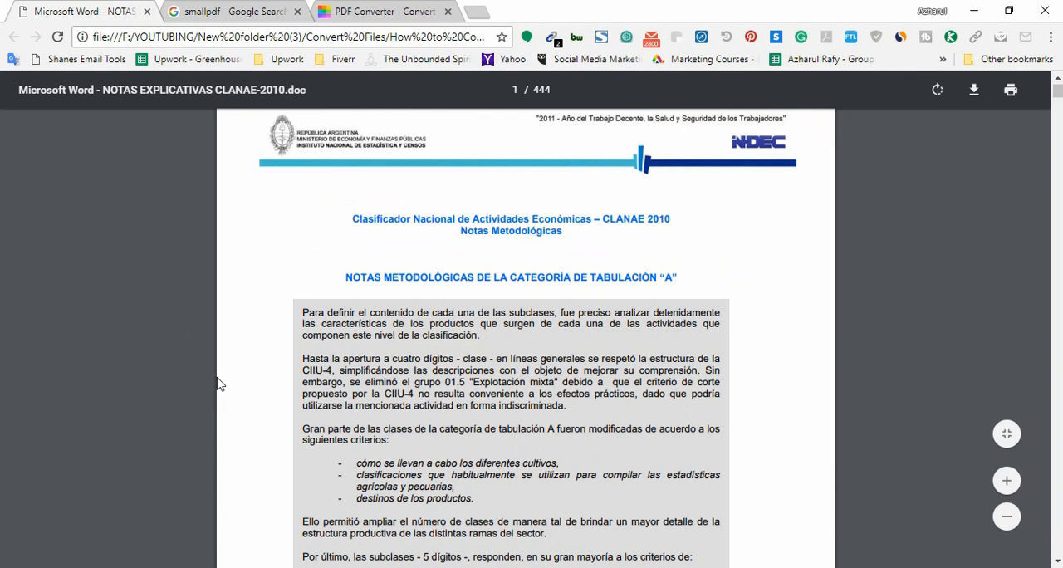
scroll(down, 3)
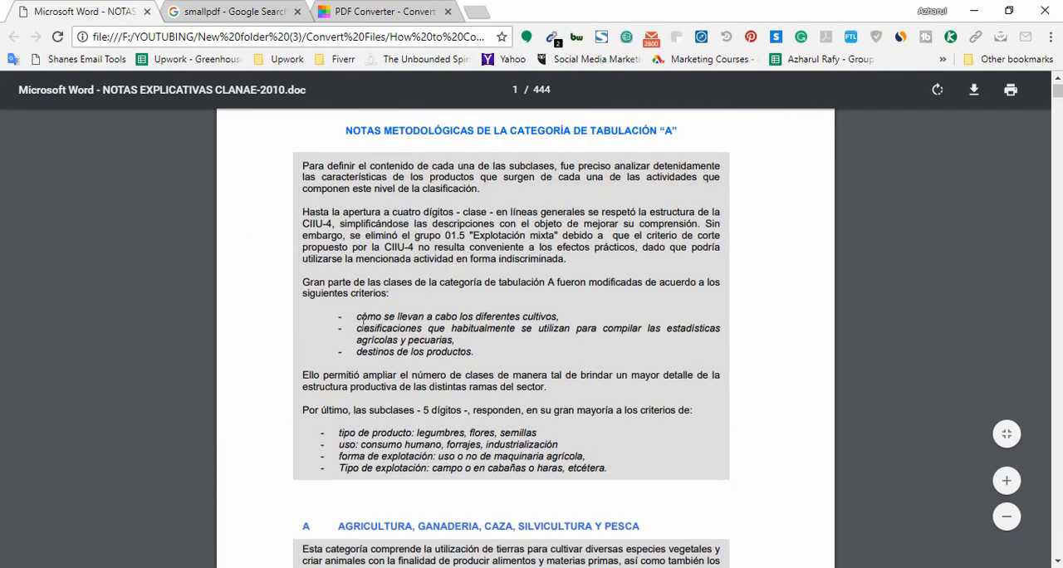
scroll(down, 3)
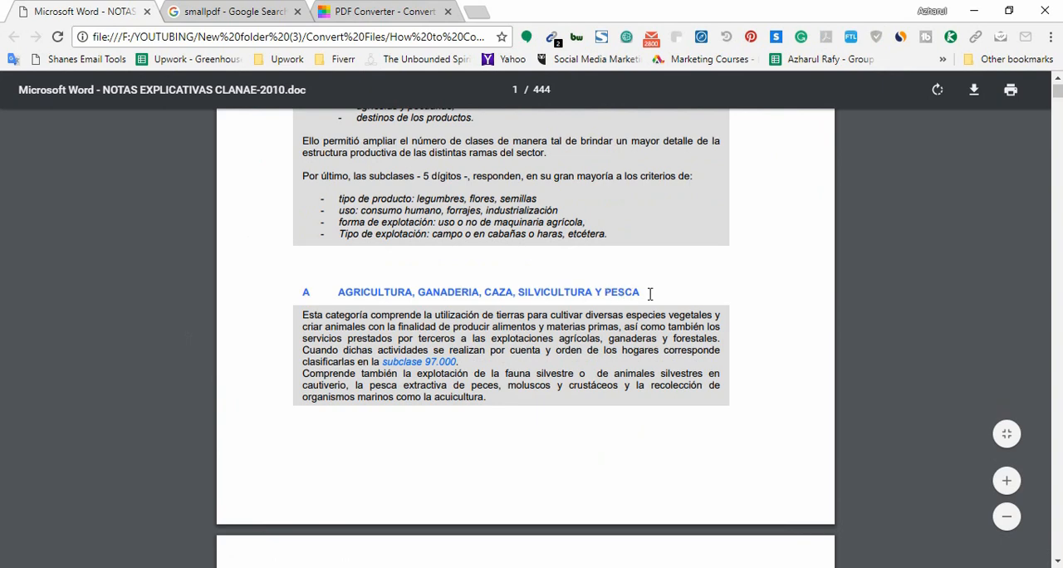
mouse_move(454, 380)
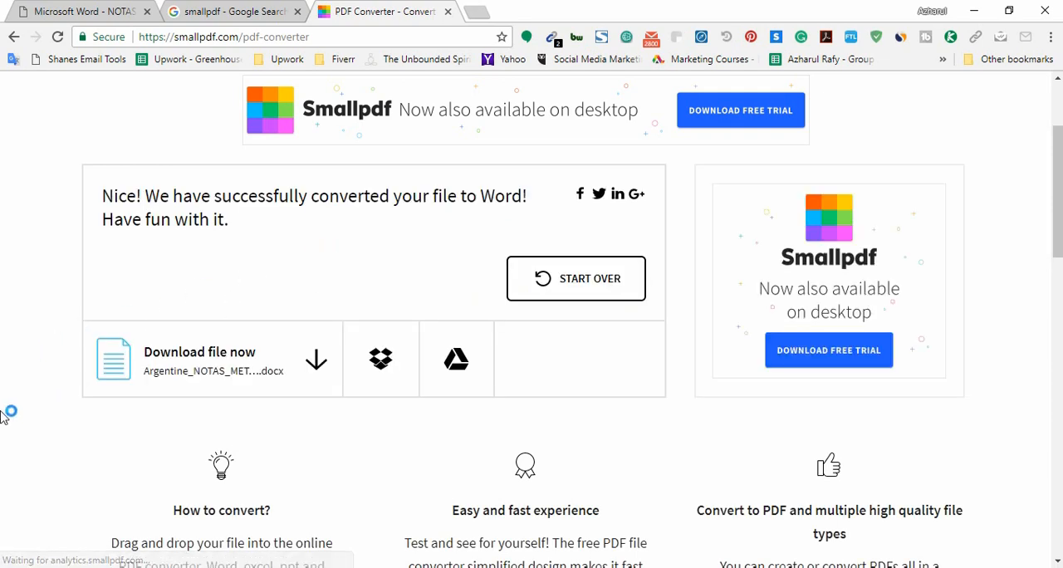
mouse_move(90, 428)
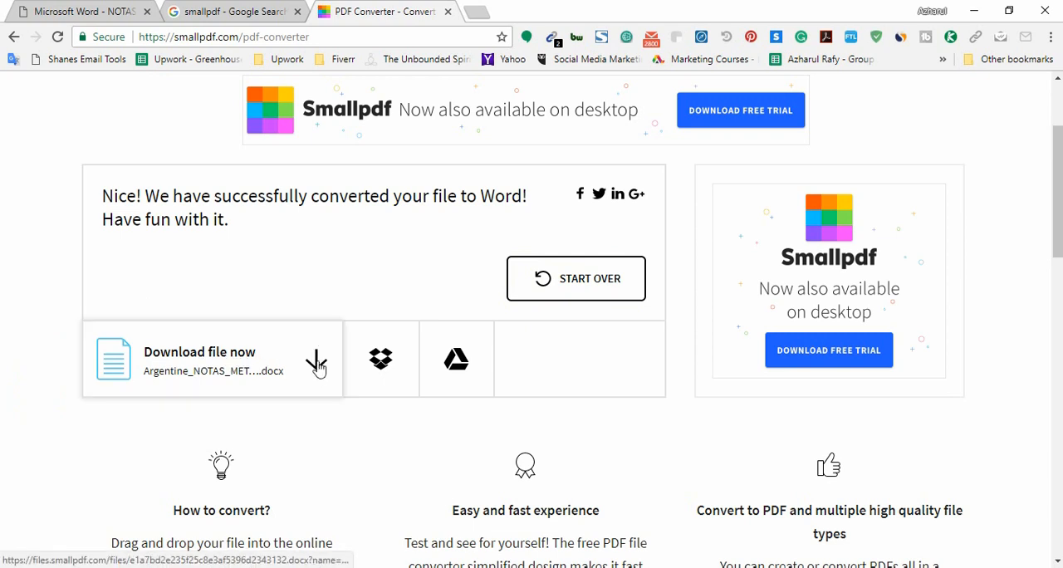
mouse_move(246, 382)
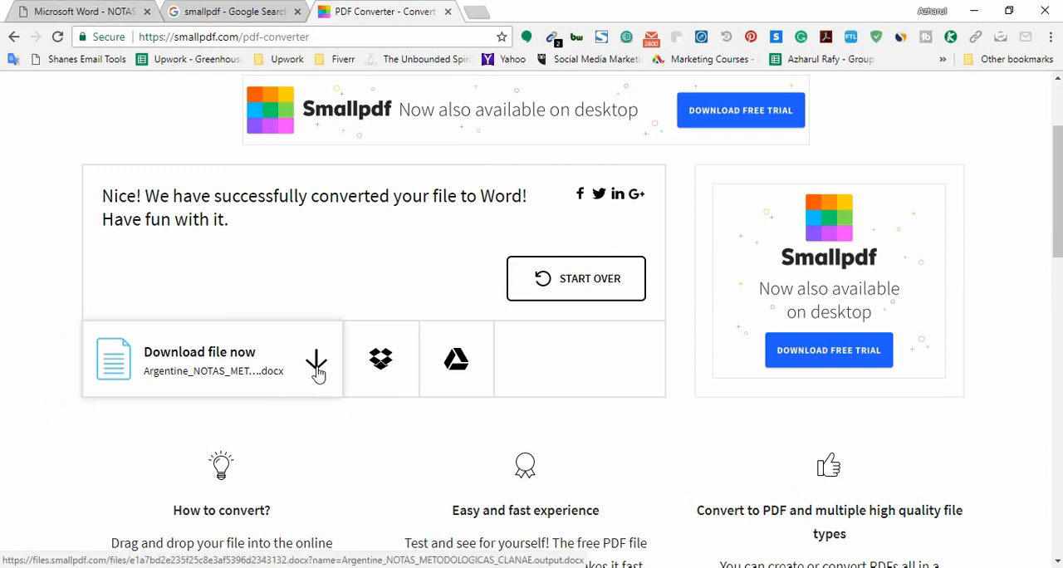
- Download the converted Argentine_NOTAS_METODOLOGICAS_CLANAE Word file from Smallpdf's success page
click(316, 359)
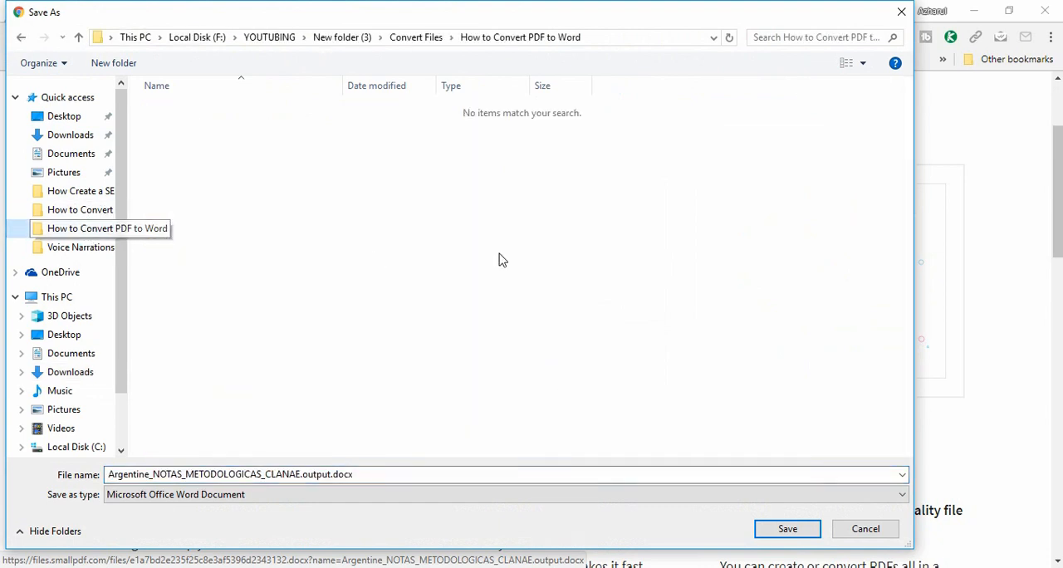
- Save Argentine_NOTAS_METODOLOGICAS_CLANAE.output.docx into the How to Convert PDF to Word folder
click(787, 528)
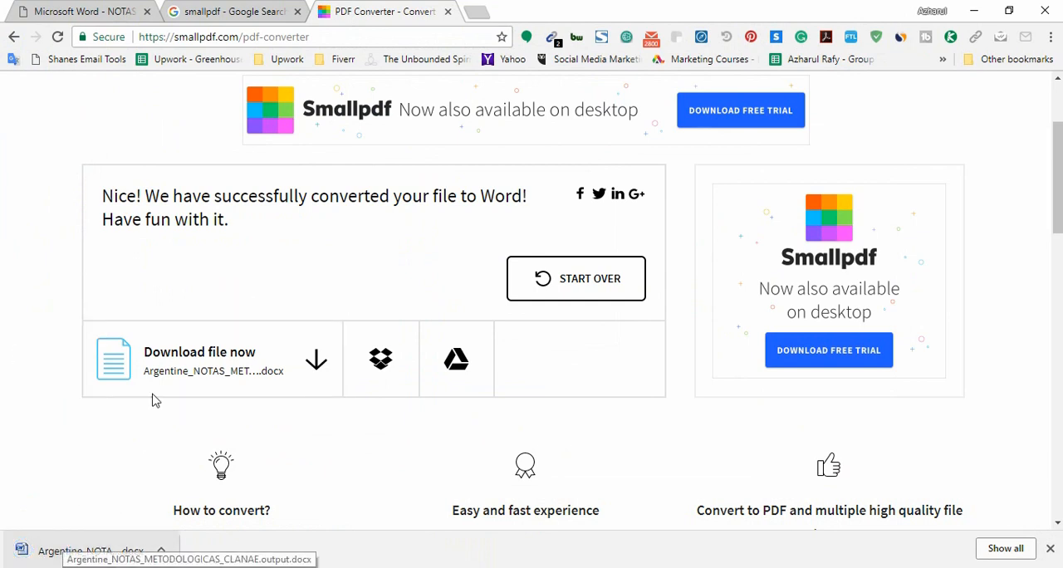
mouse_move(166, 146)
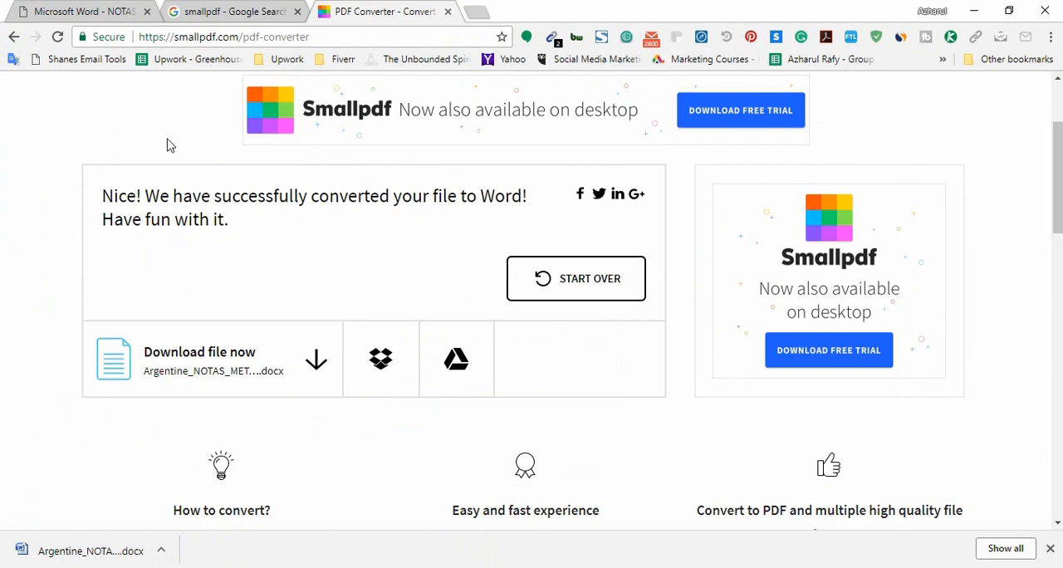
- Open the downloaded .output.docx from Chrome's download bar into Microsoft Word
scroll(down, 3)
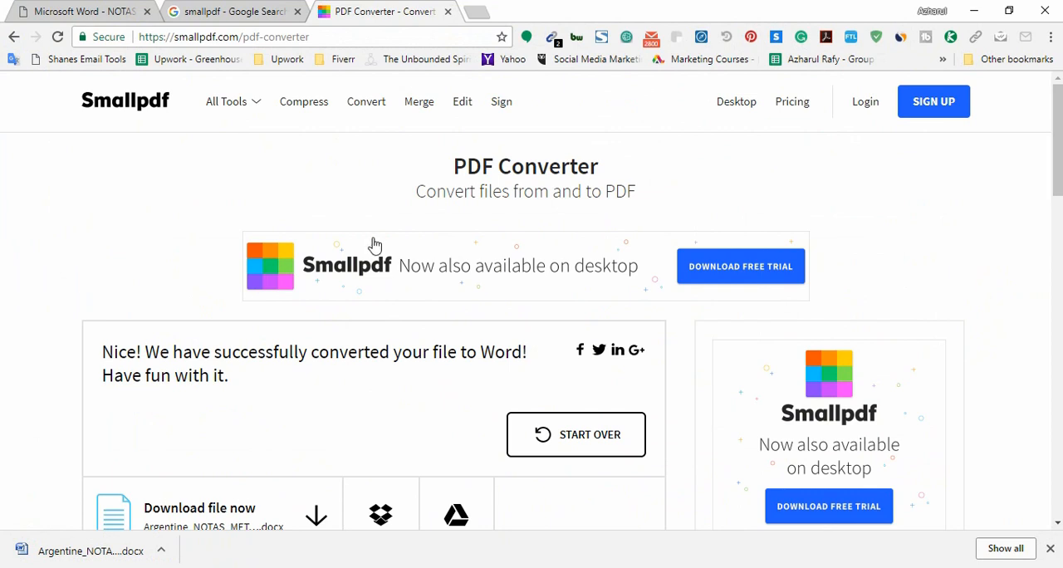
scroll(down, 3)
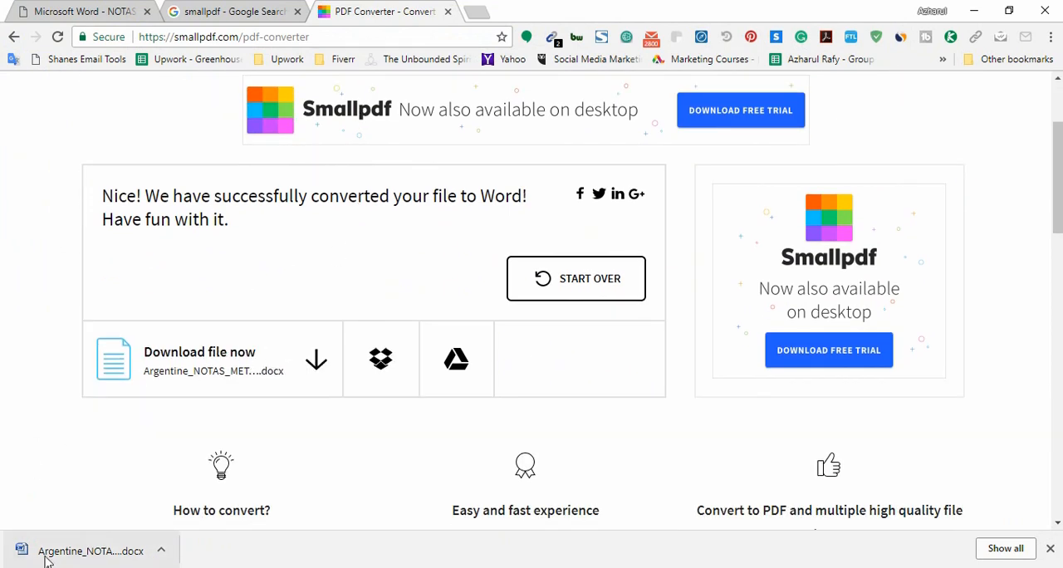
click(89, 551)
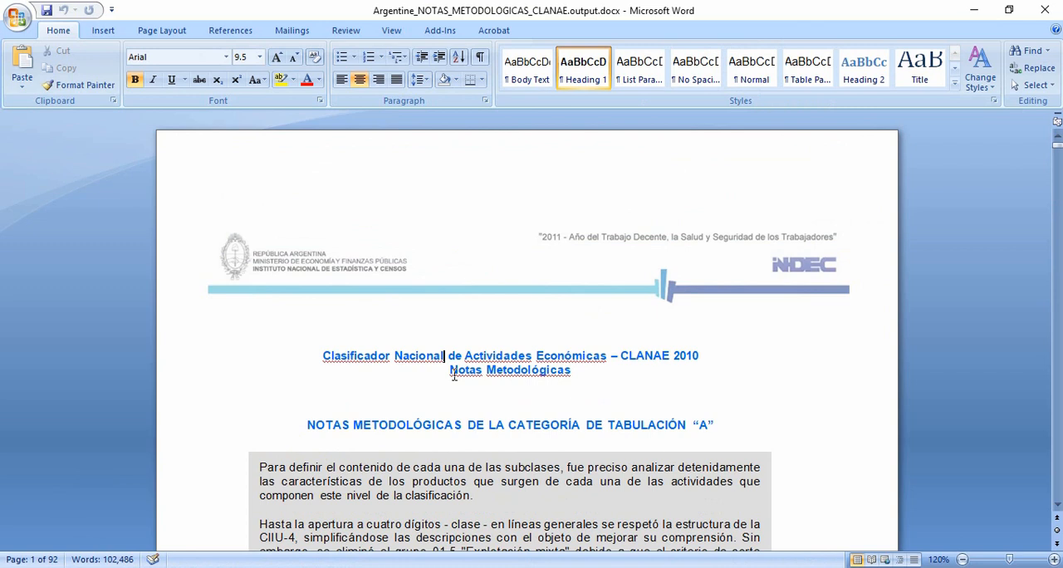
- Scroll the converted document to the agriculture section and select its description text box to compare with the PDF
text(ttshshs)
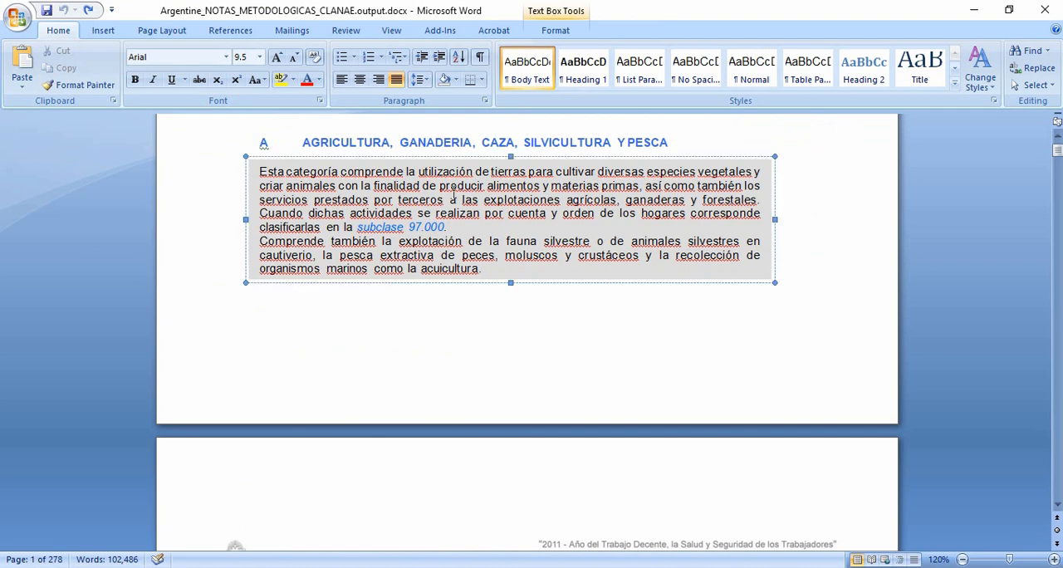
scroll(down, 3)
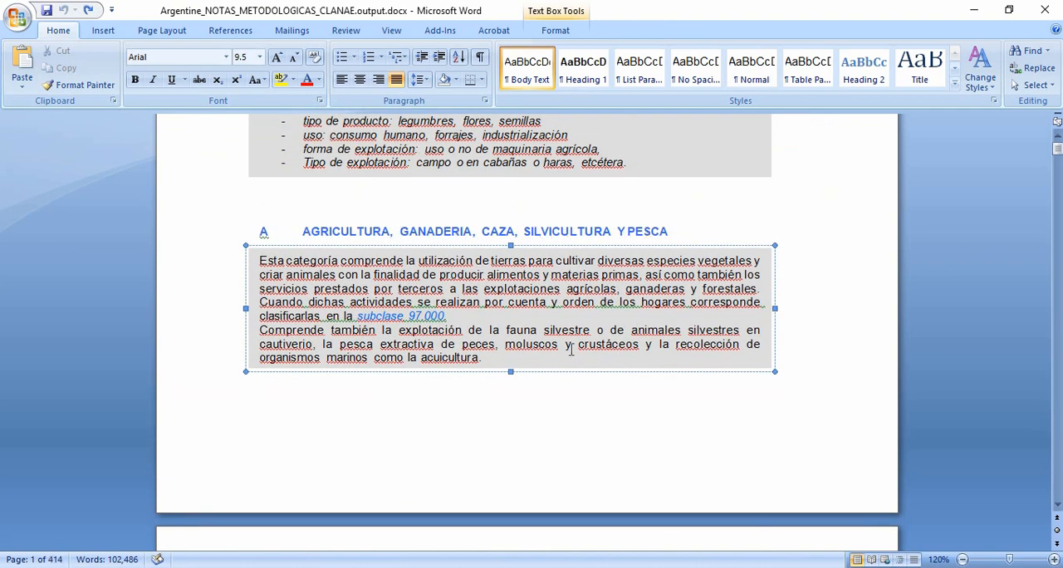
click(382, 10)
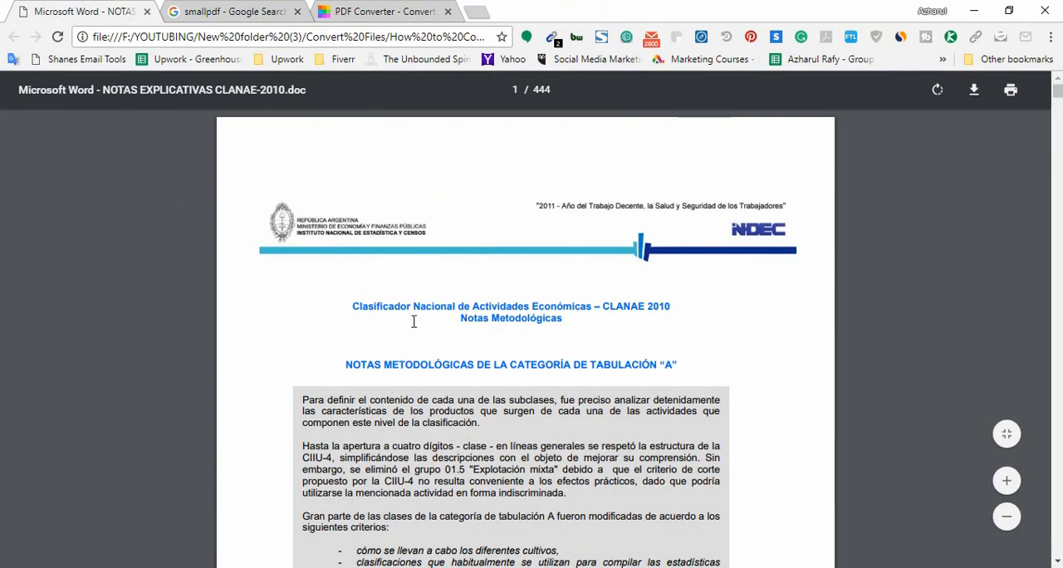
scroll(down, 3)
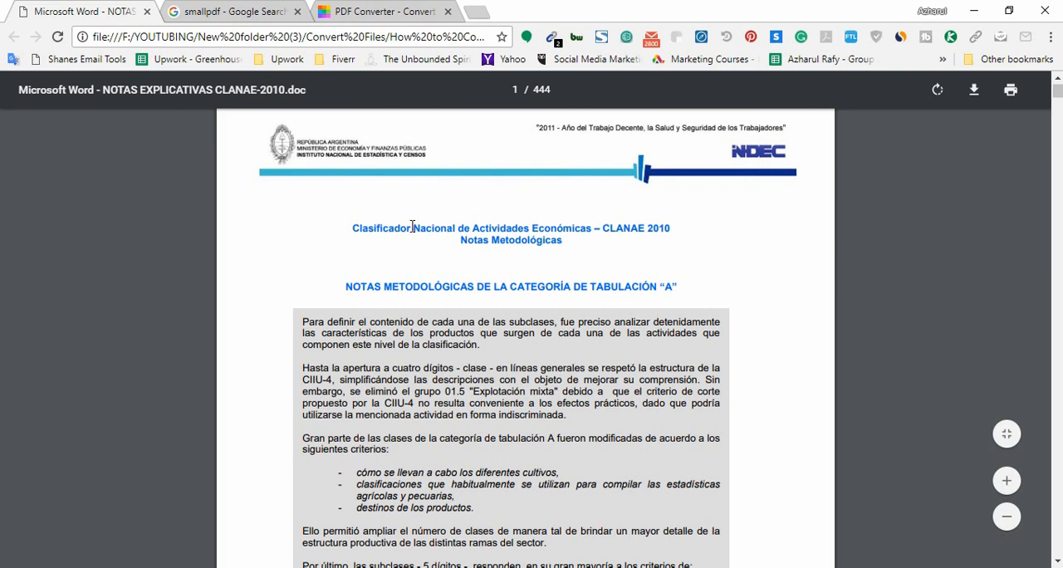
mouse_move(422, 252)
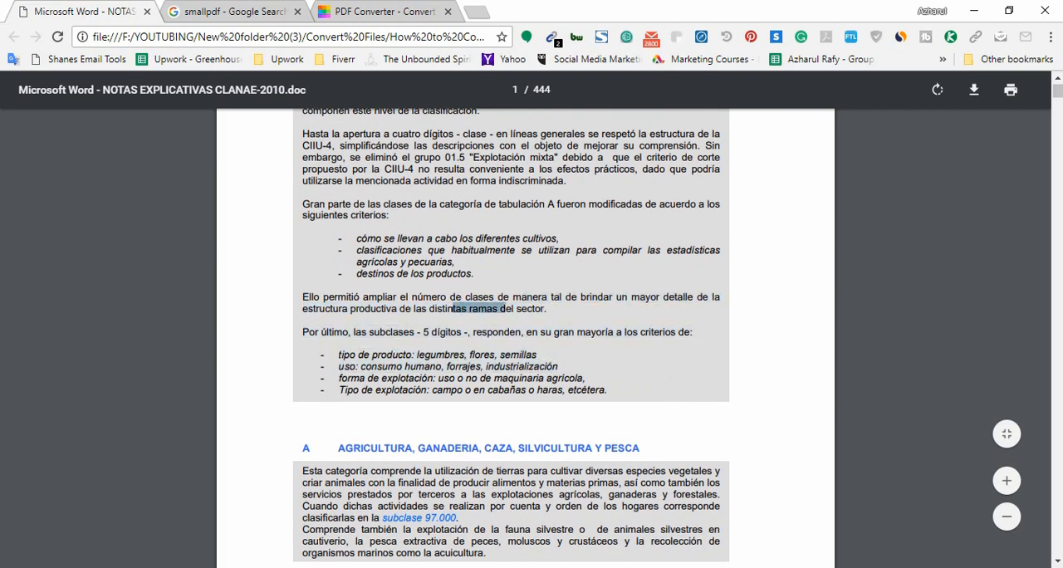
scroll(down, 3)
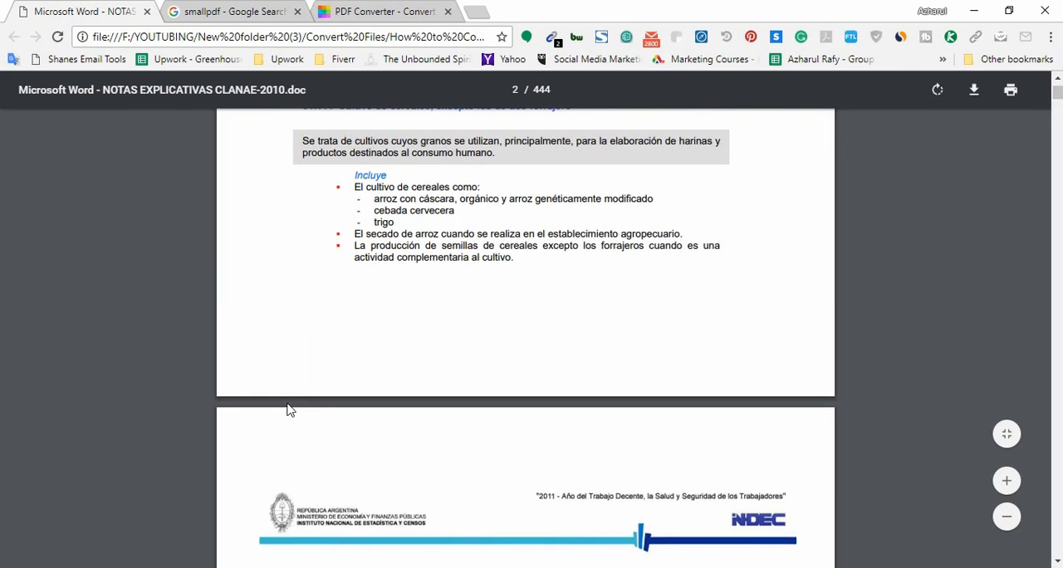
scroll(down, 3)
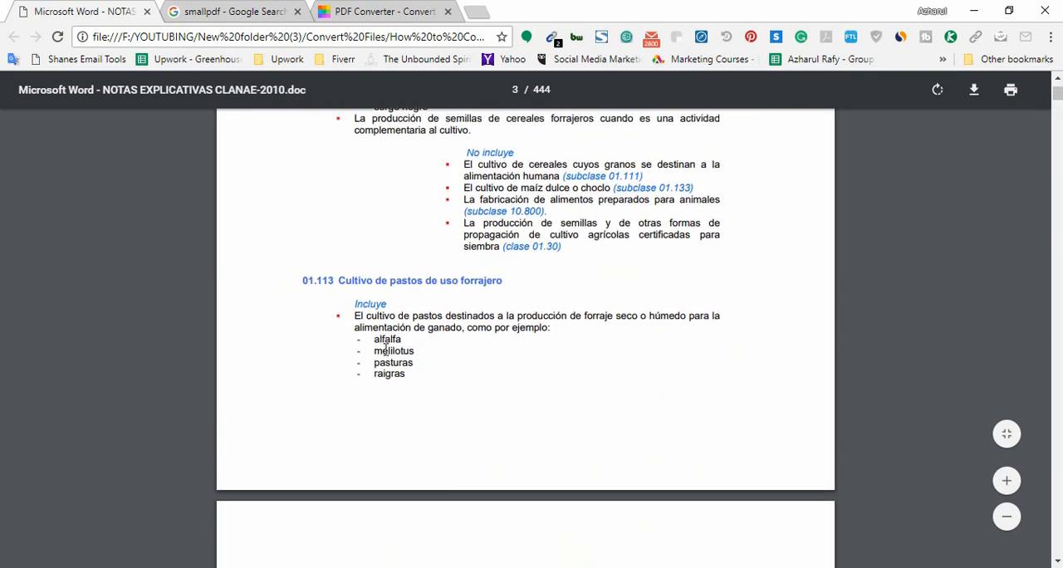
scroll(down, 3)
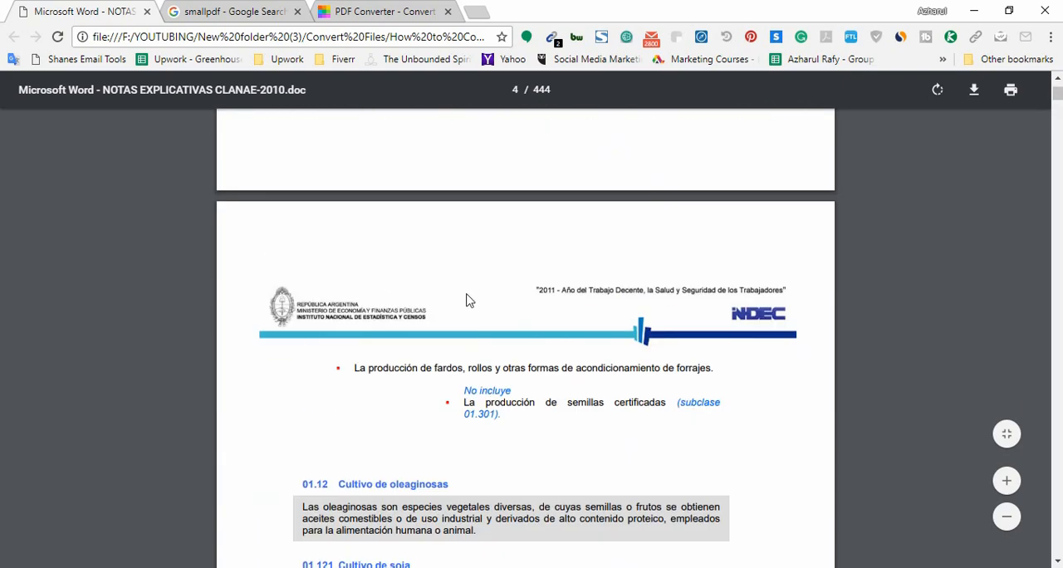
scroll(down, 3)
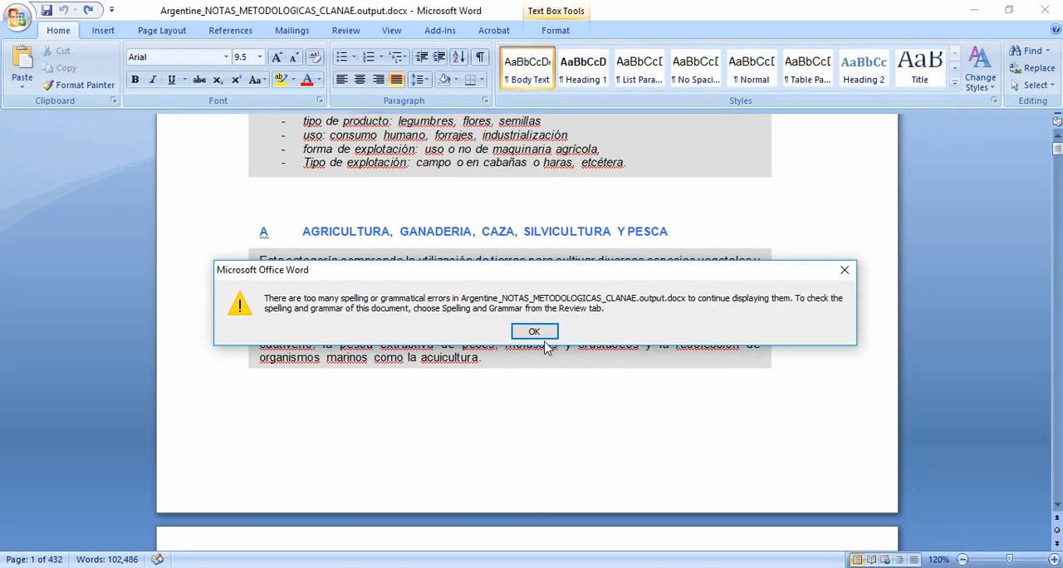
- Dismiss the too-many-spelling-errors warning and scroll through the cereal and forage crop pages of the 444-page copy
click(535, 333)
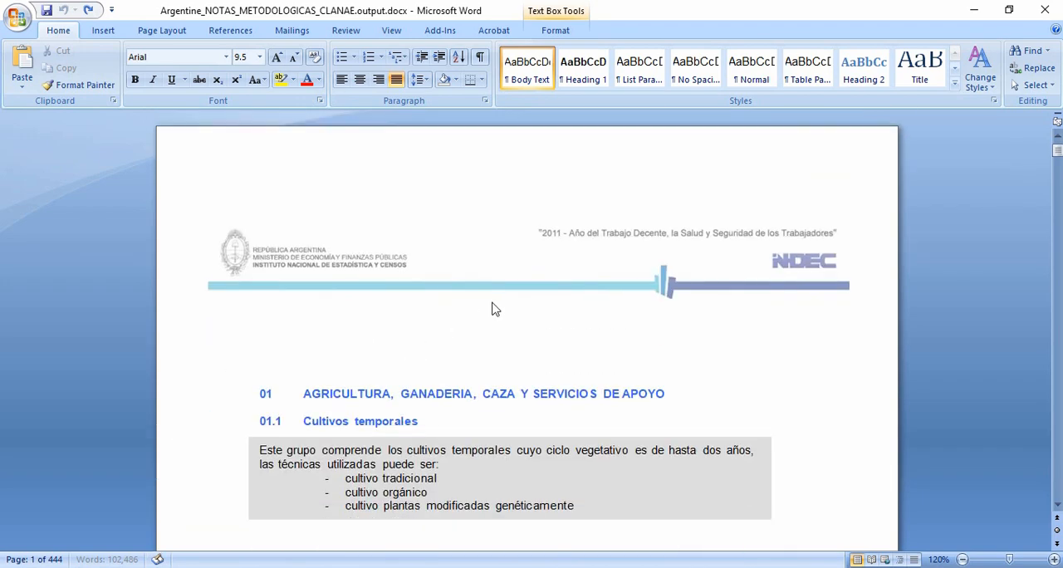
scroll(down, 3)
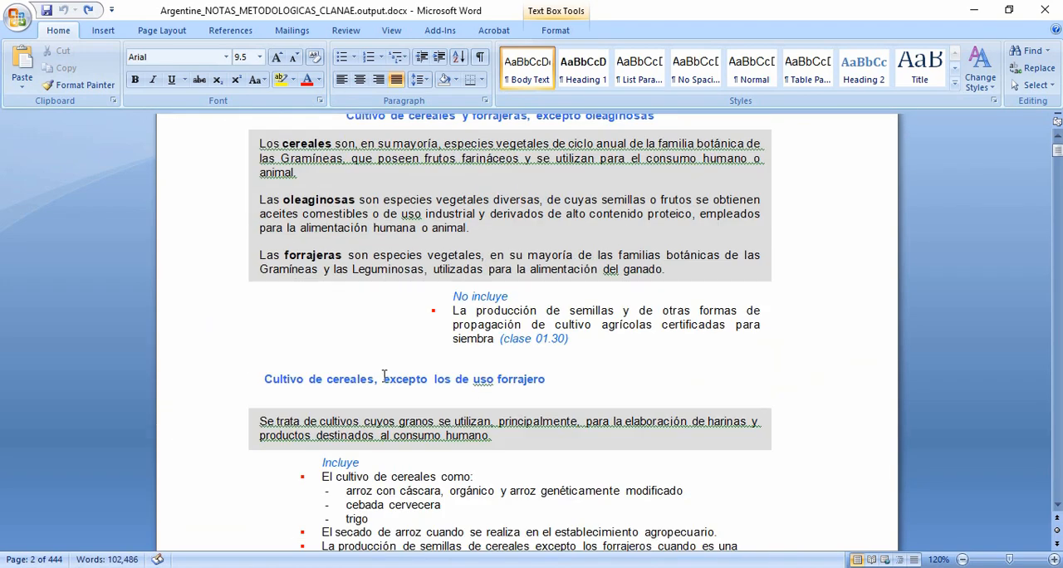
scroll(down, 3)
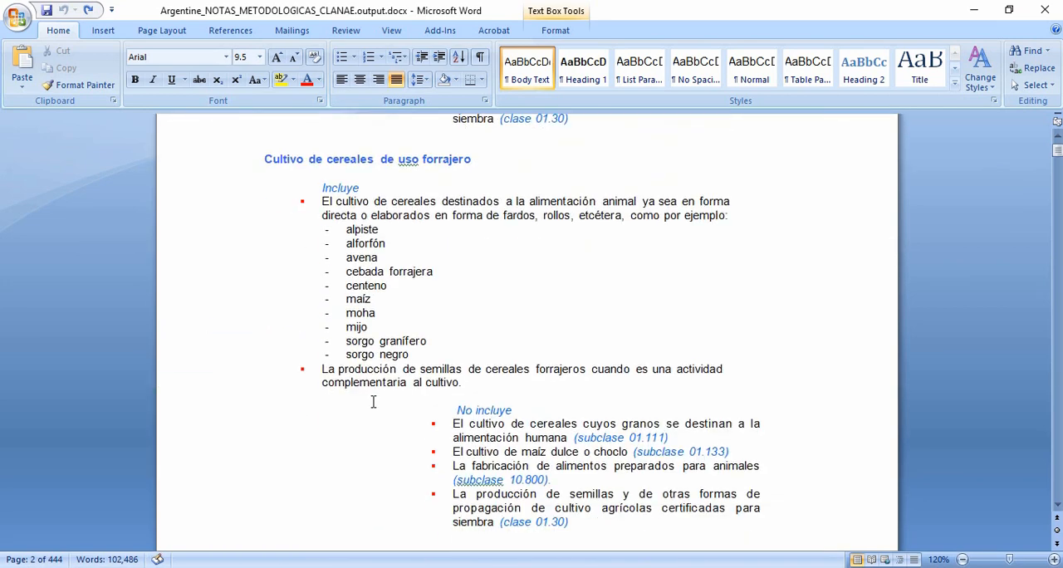
scroll(down, 3)
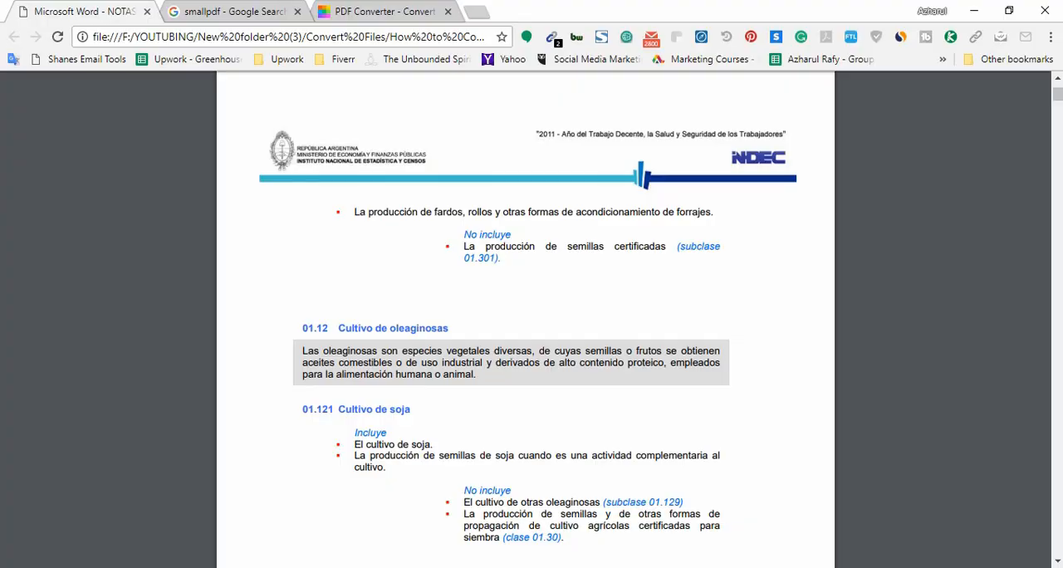
mouse_move(515, 219)
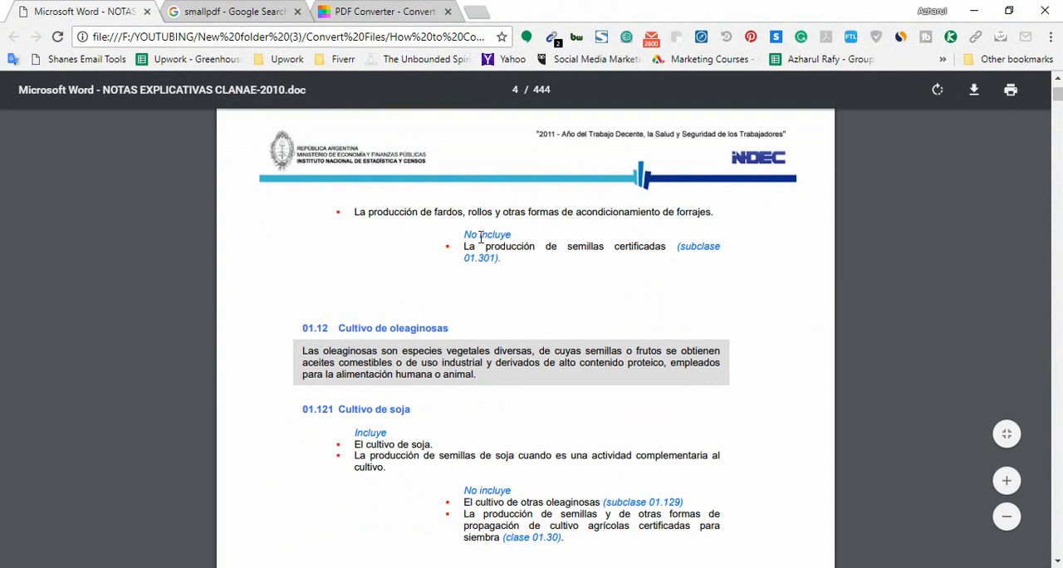
mouse_move(581, 286)
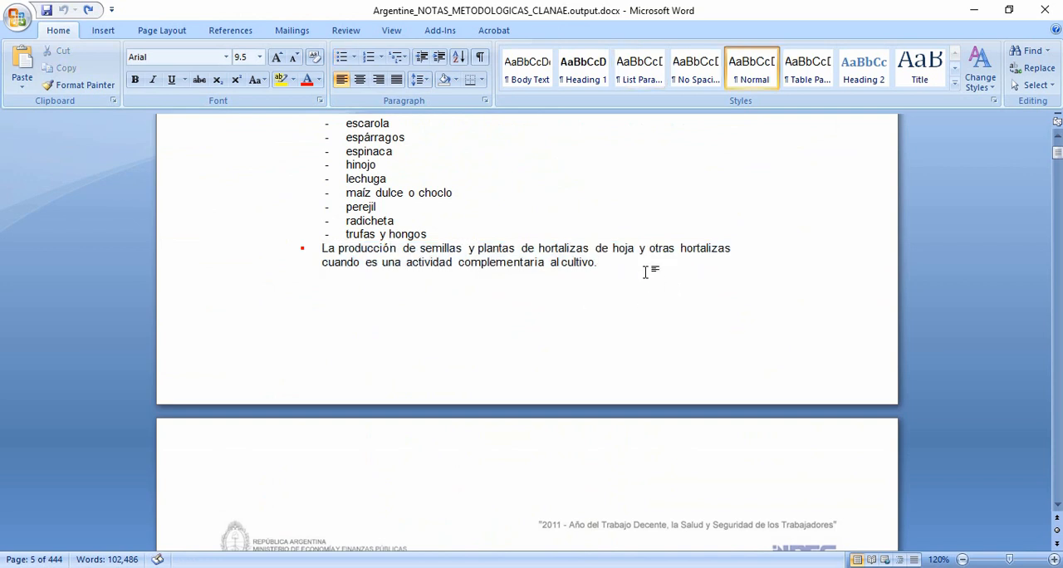
- Add test text 'La ddhdkahadgakgd' below the 'trufas y hongos' bullet to confirm the Word file is editable
text(La)
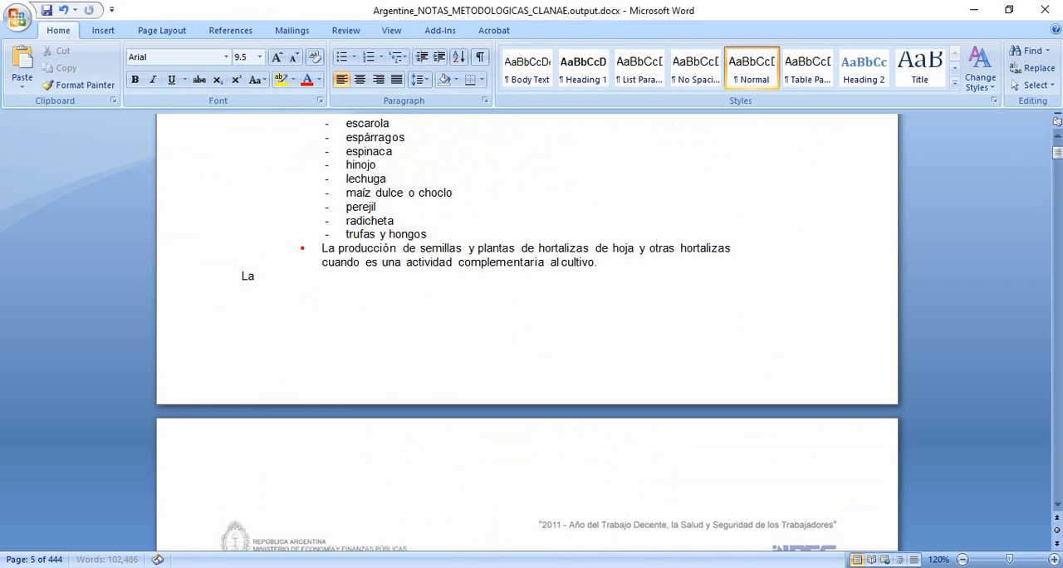
text(ddhdkahadgakgd)
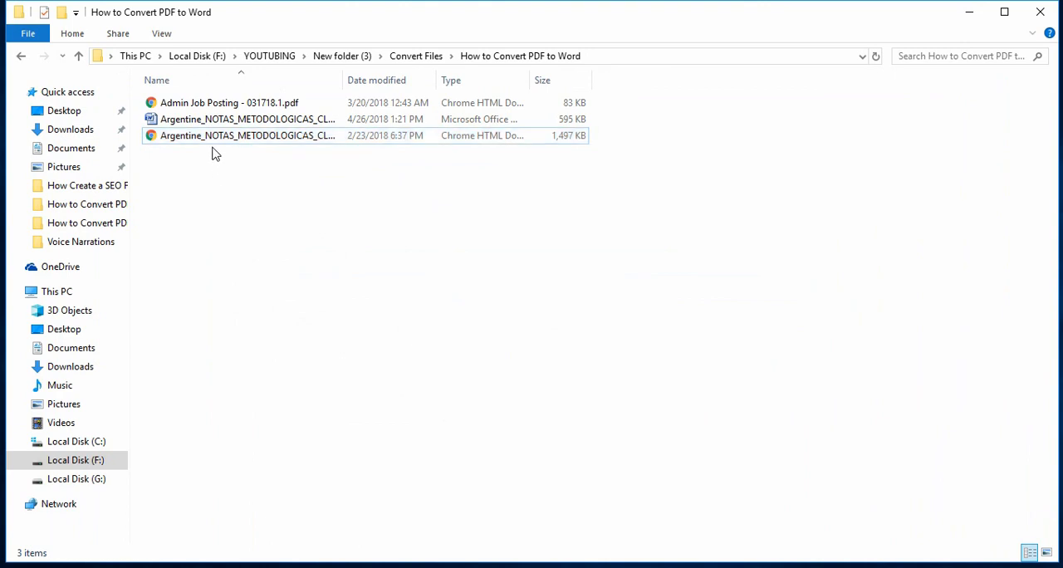
mouse_move(257, 136)
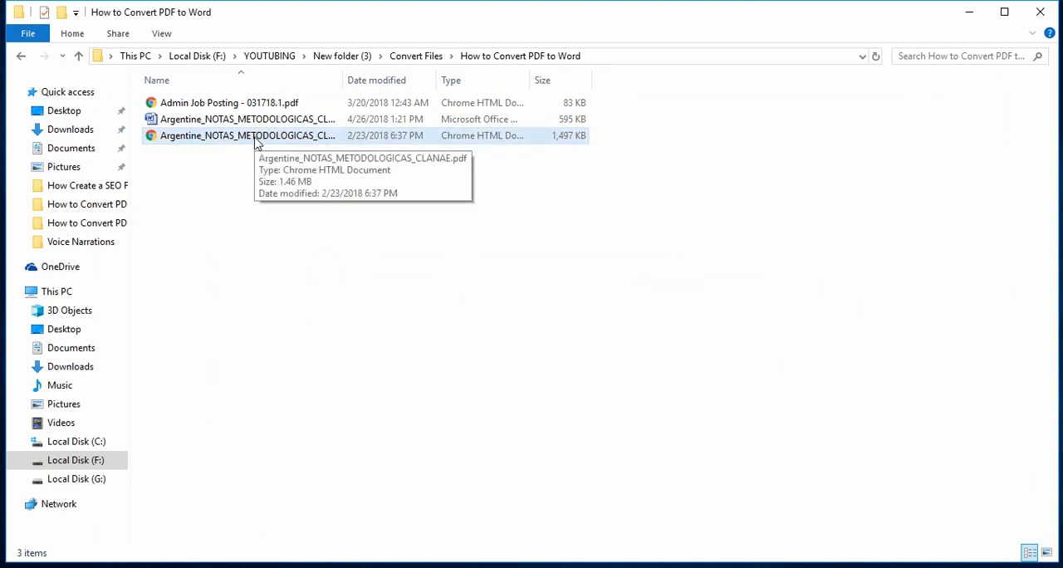
mouse_move(199, 120)
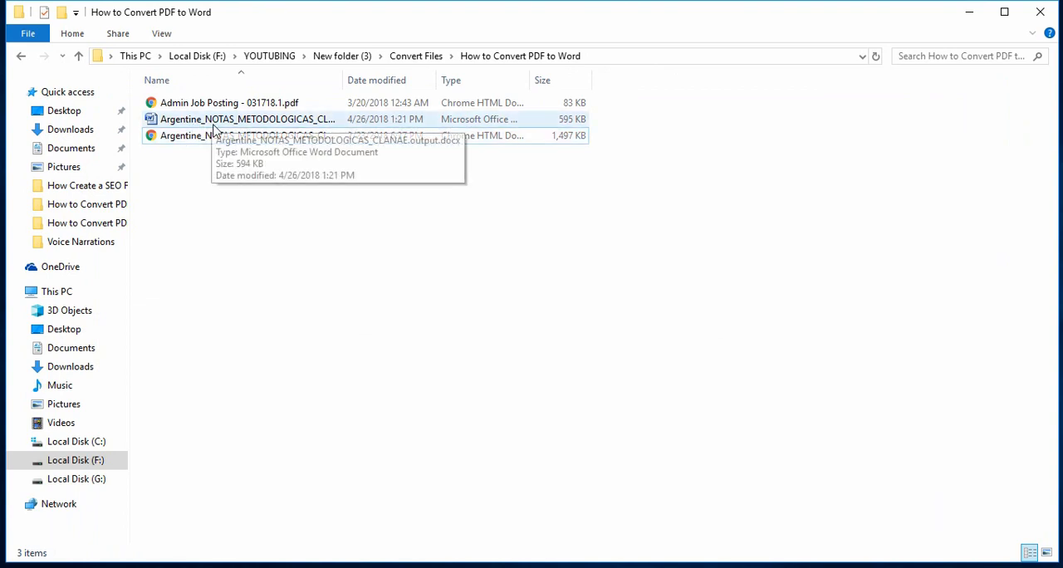
mouse_move(191, 136)
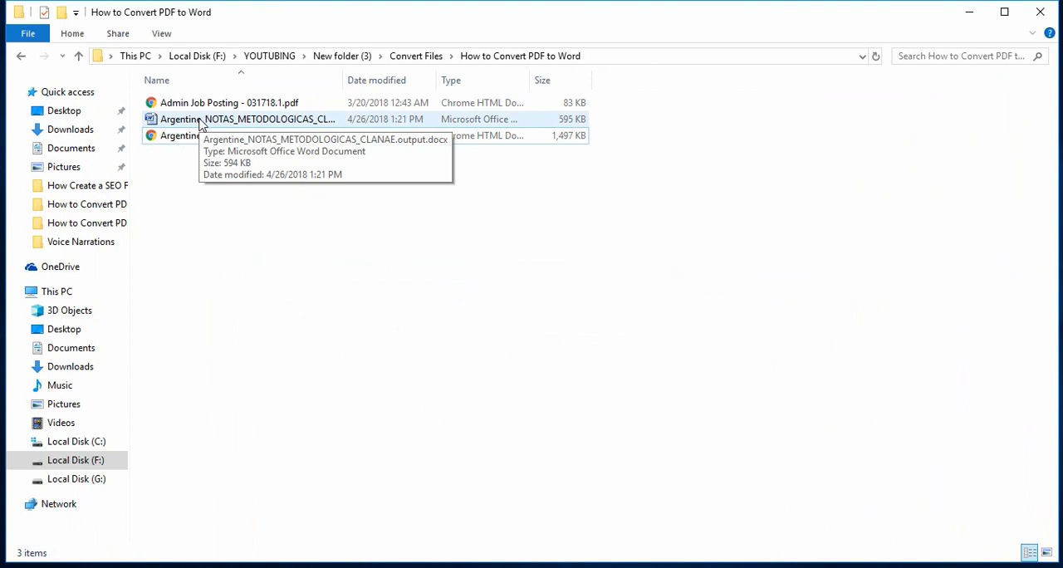
mouse_move(299, 337)
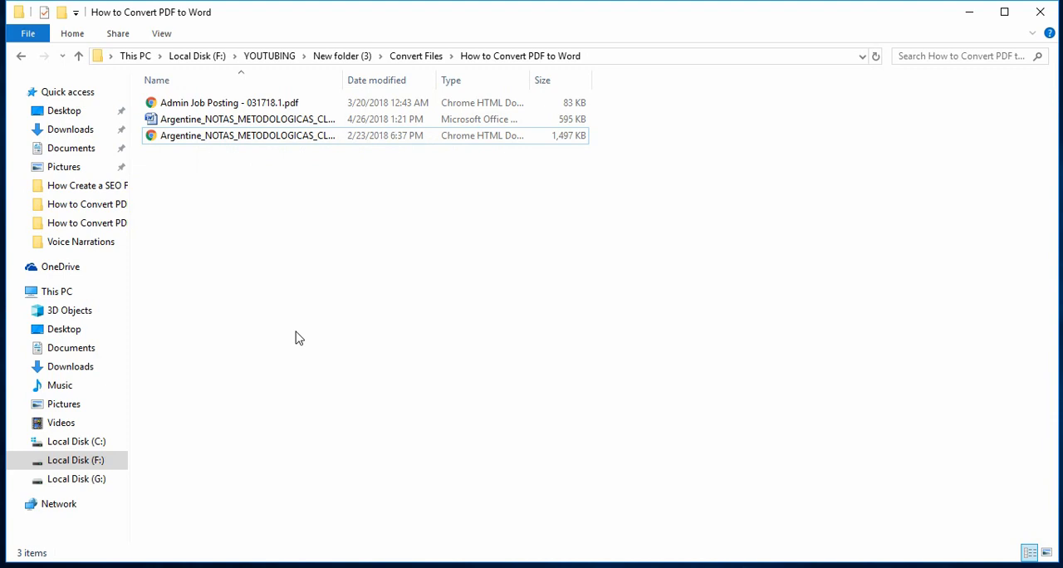
mouse_move(626, 411)
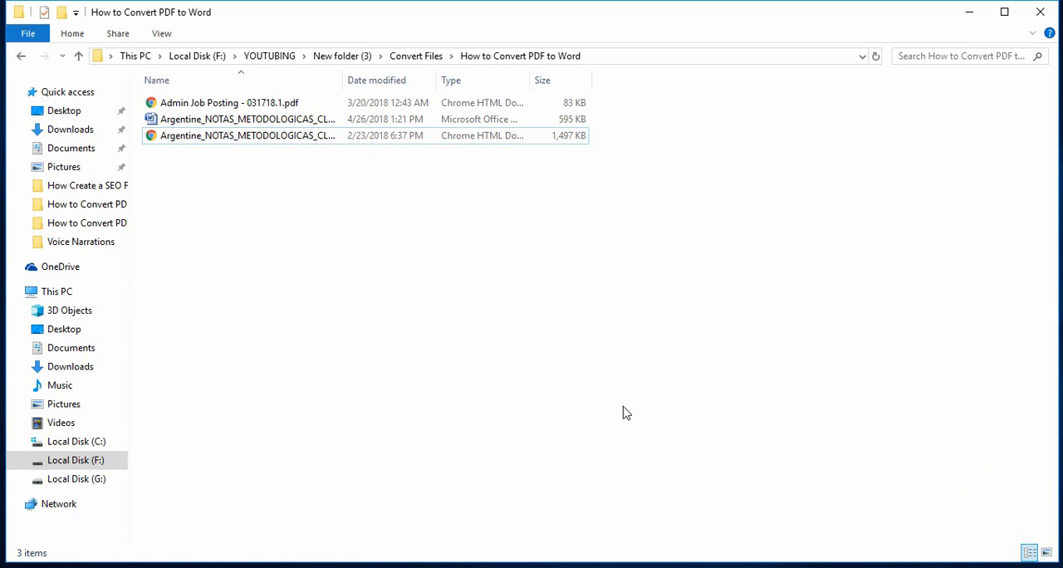
mouse_move(602, 406)
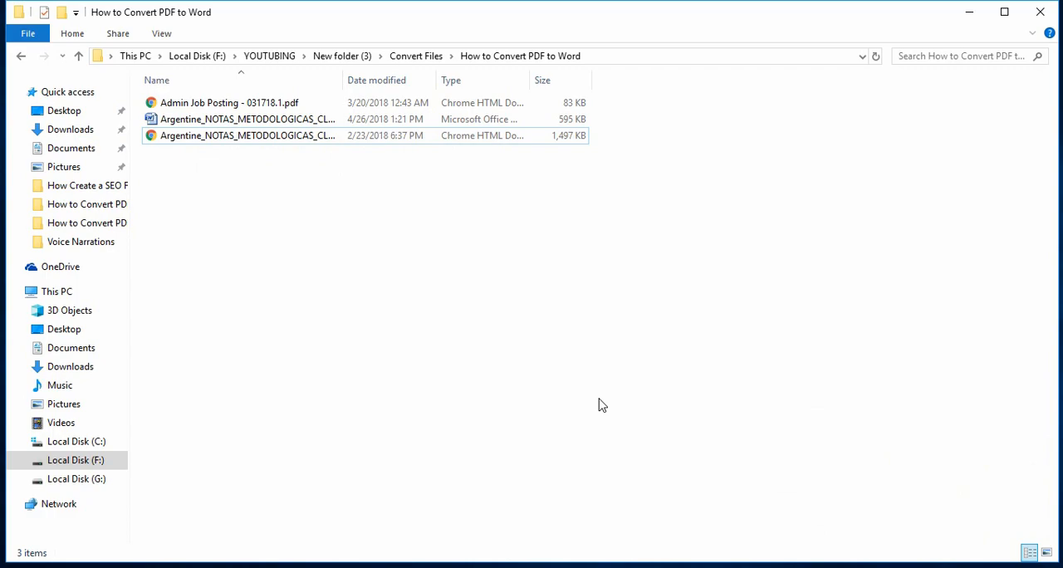